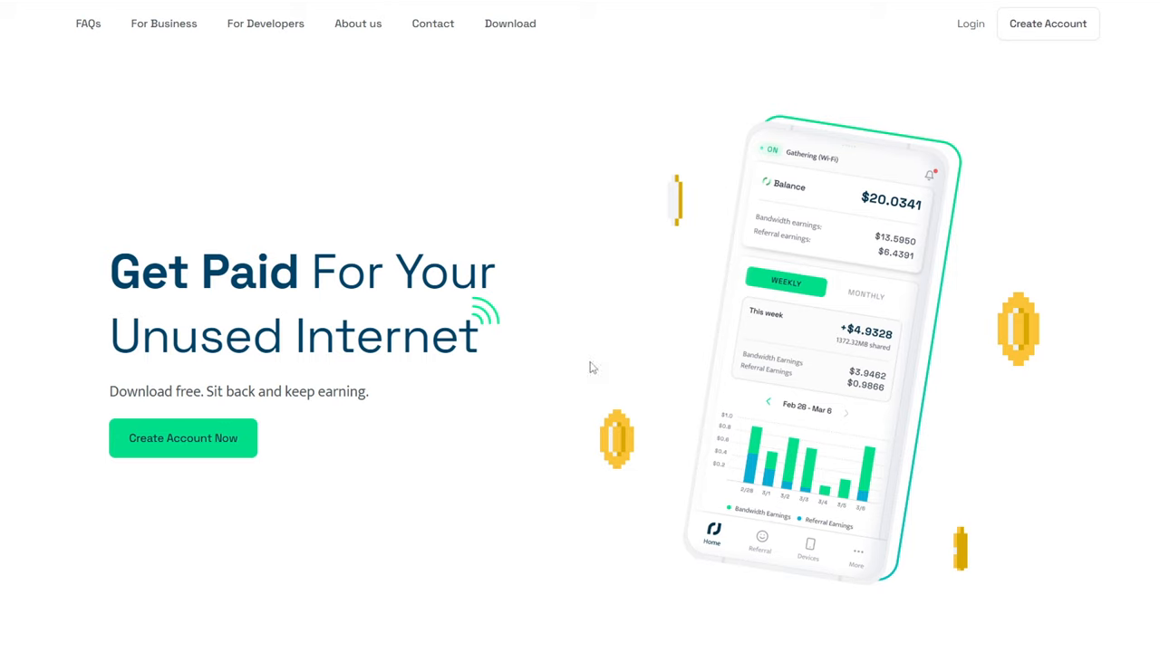
mouse_move(109, 251)
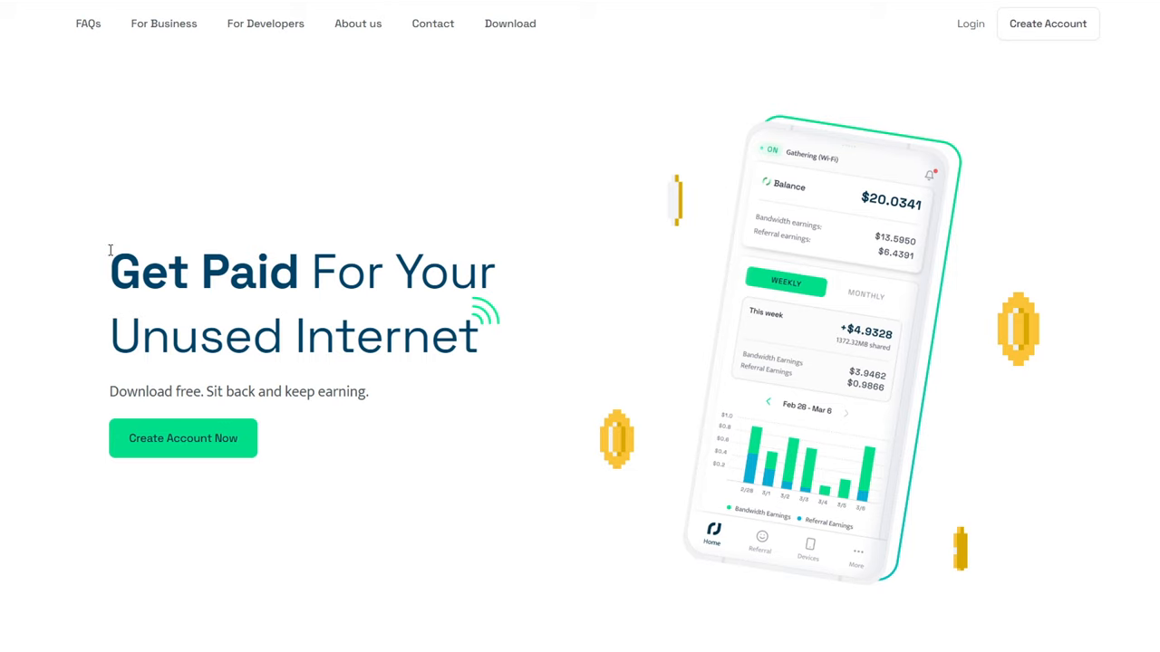
mouse_move(525, 381)
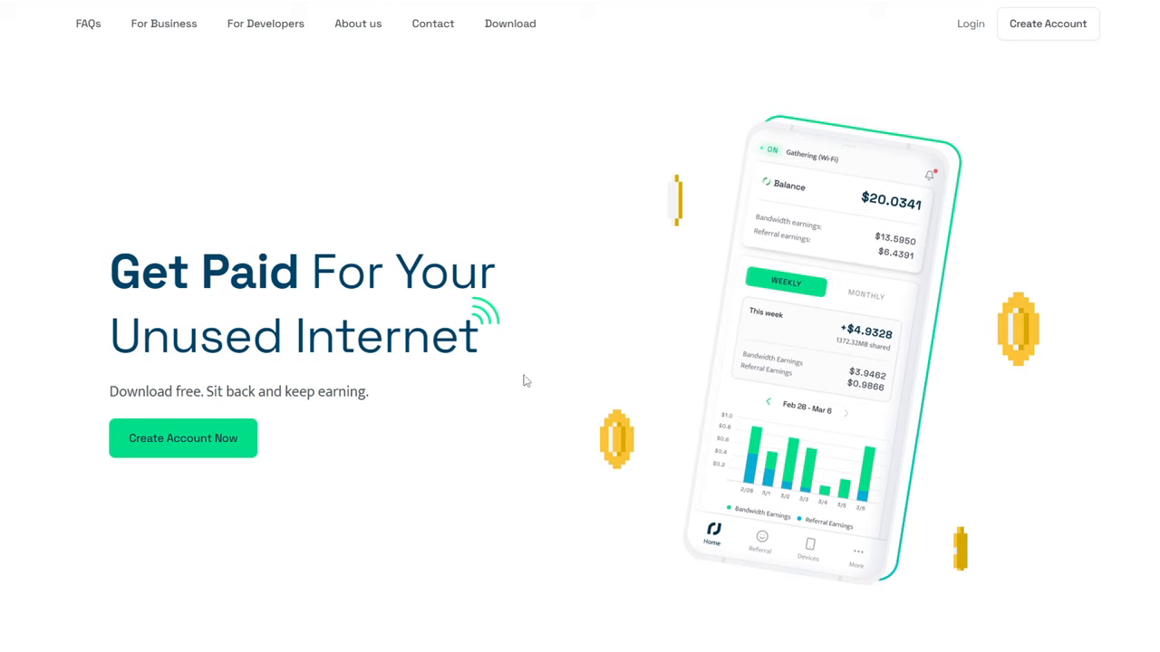
- Drag the earnings estimator sliders to 10 devices and 10GB per day, showing $600.00/month
scroll("down", 3)
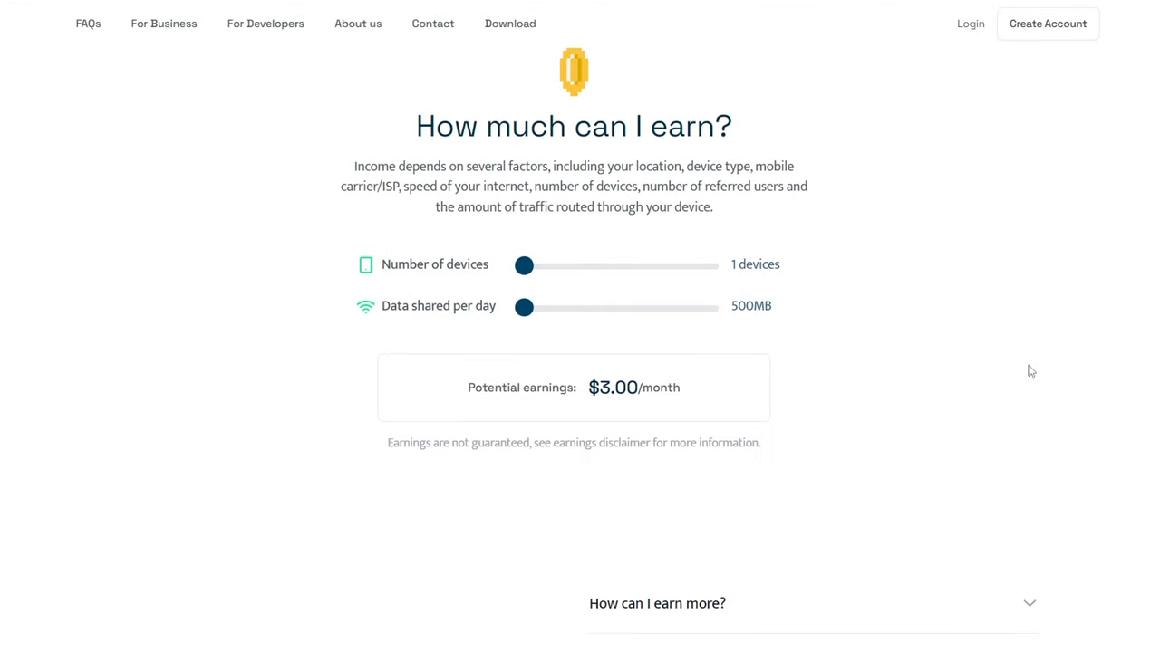
mouse_move(597, 98)
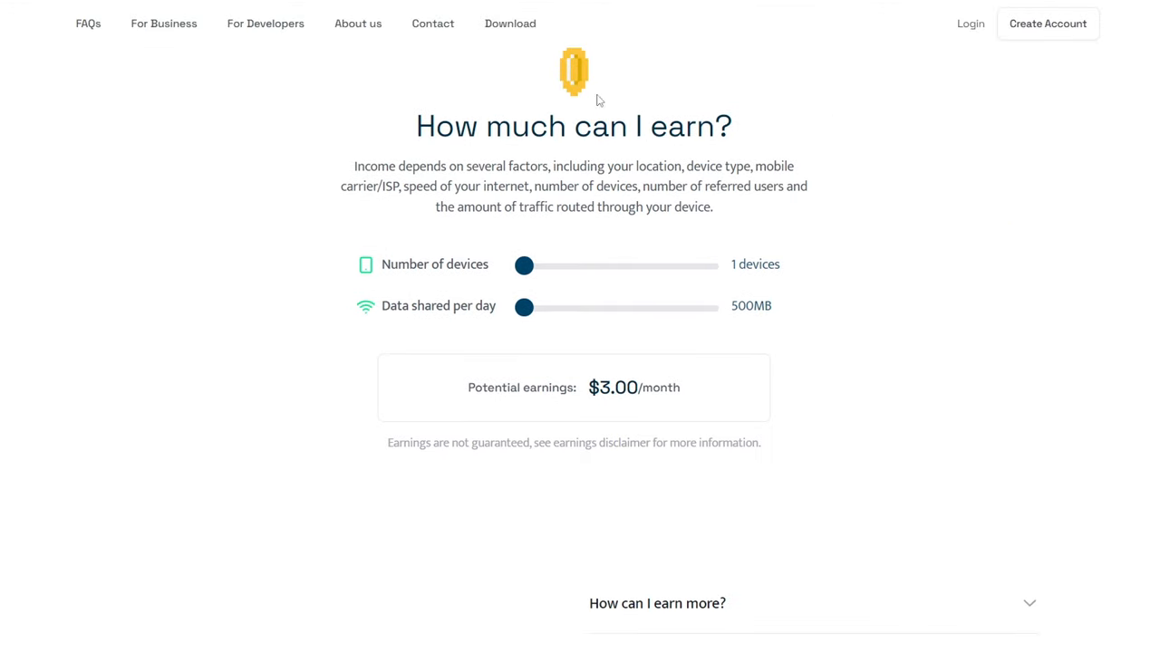
mouse_move(319, 372)
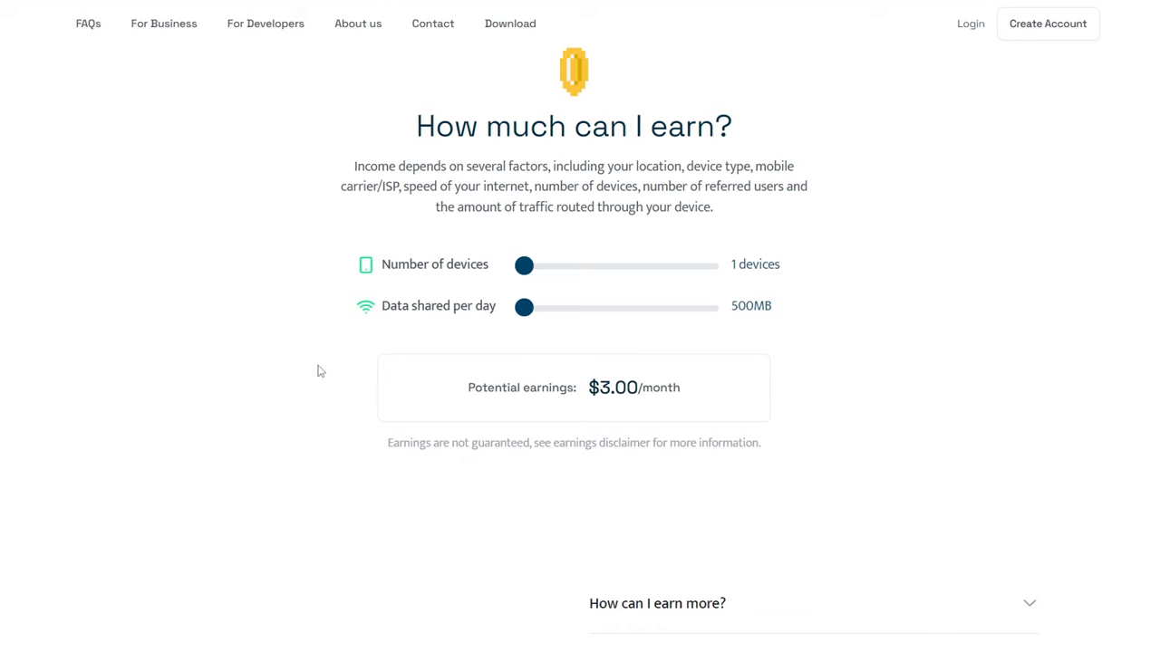
left_click_drag(523, 264, 543, 264)
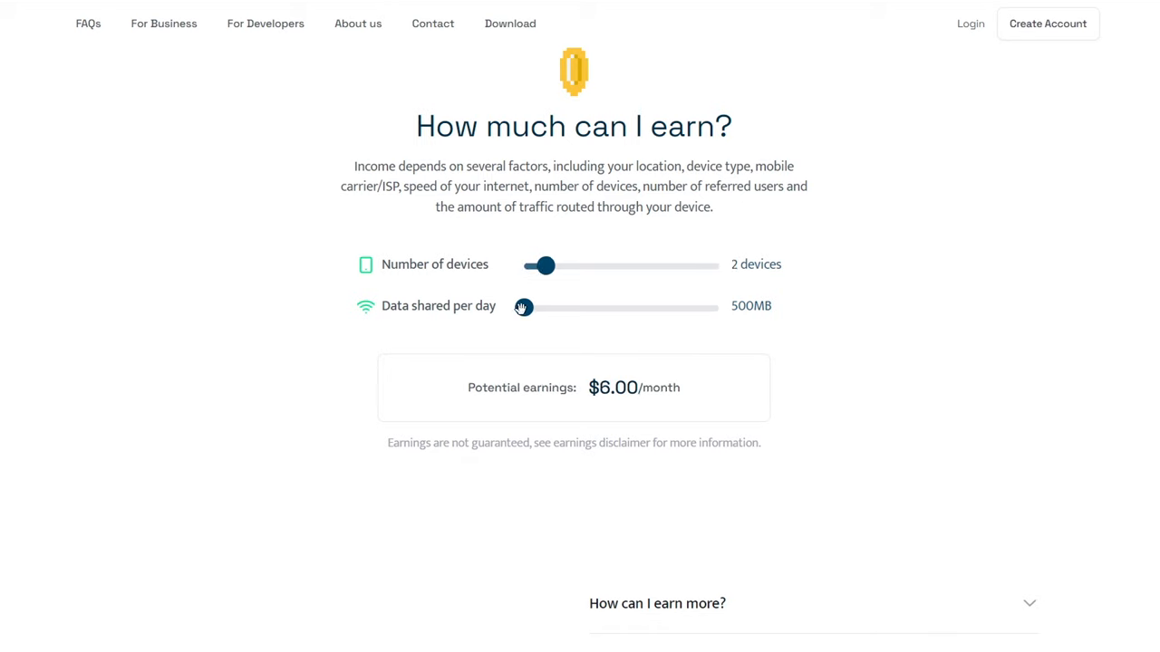
left_click_drag(524, 306, 556, 307)
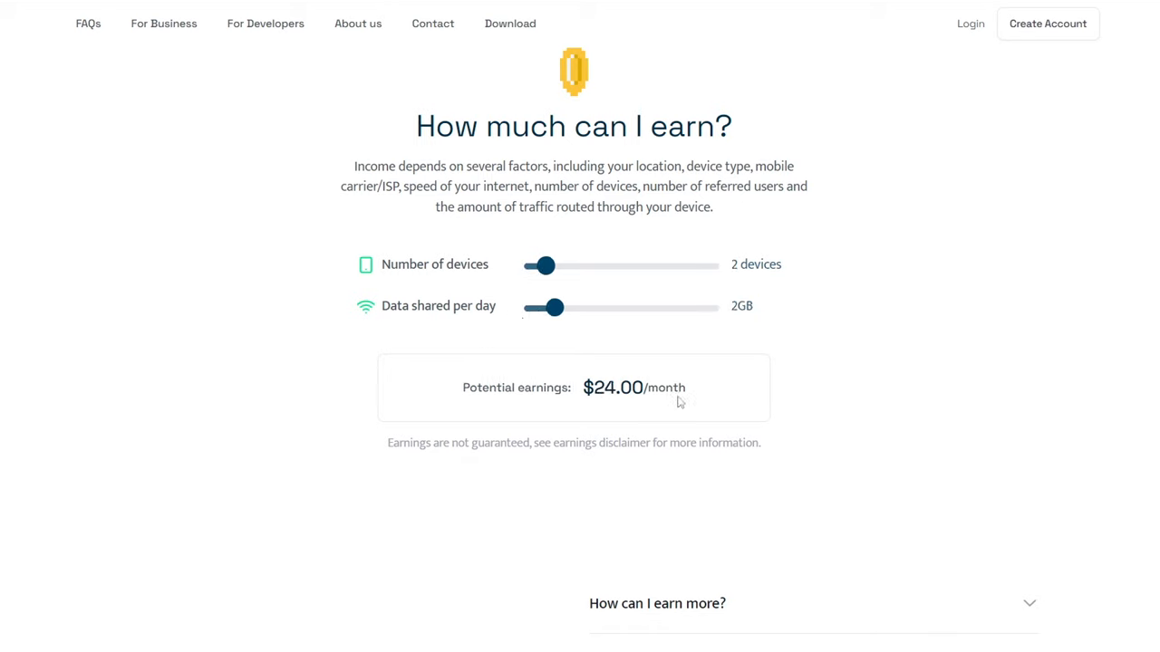
mouse_move(699, 429)
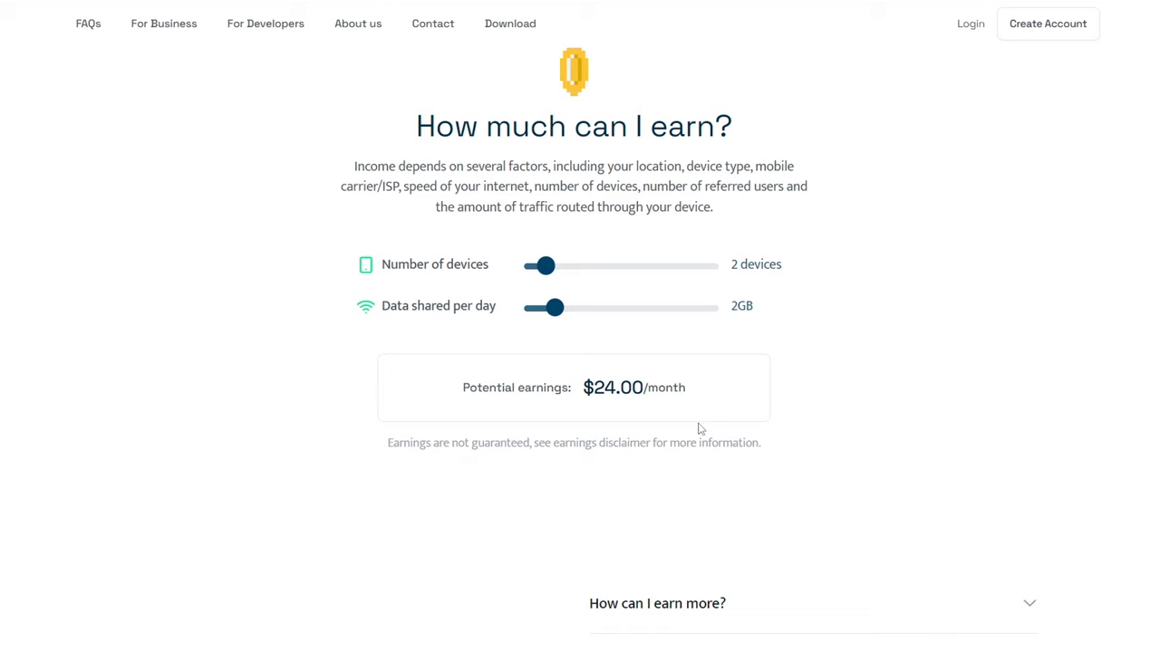
left_click_drag(541, 264, 718, 264)
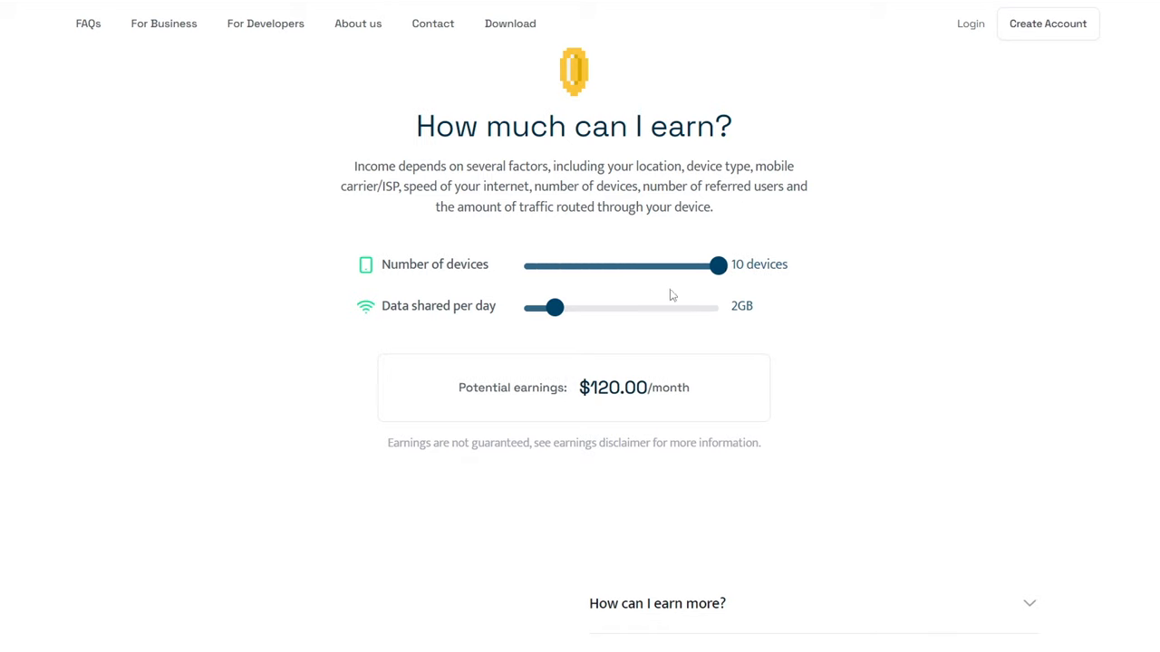
left_click_drag(555, 308, 718, 307)
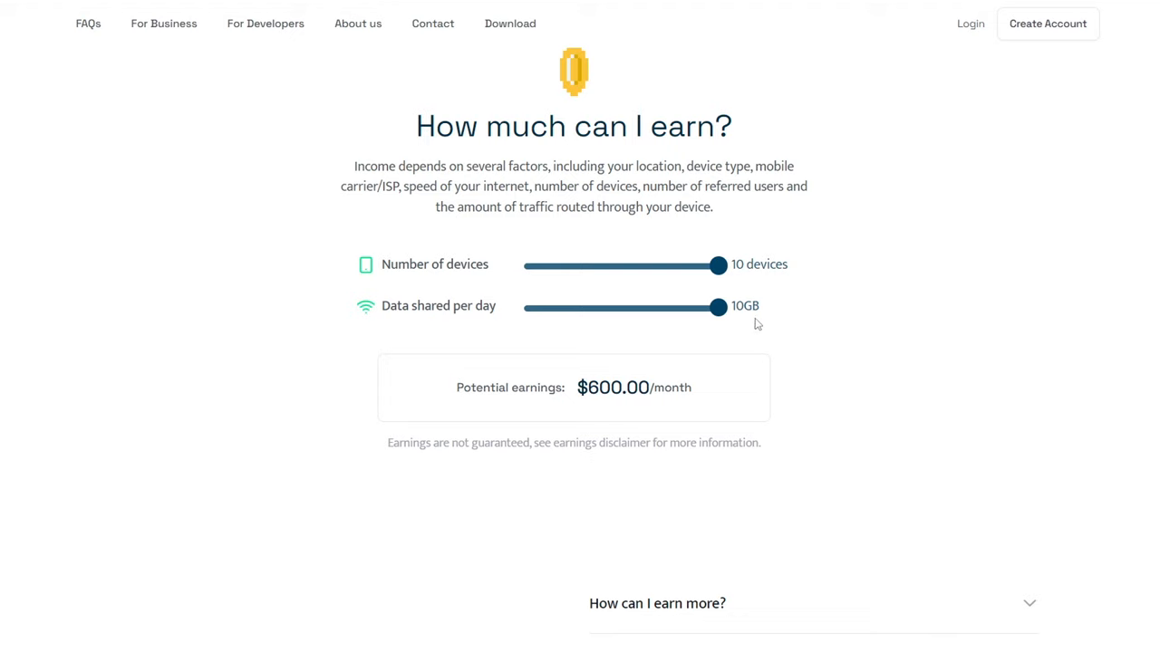
mouse_move(723, 422)
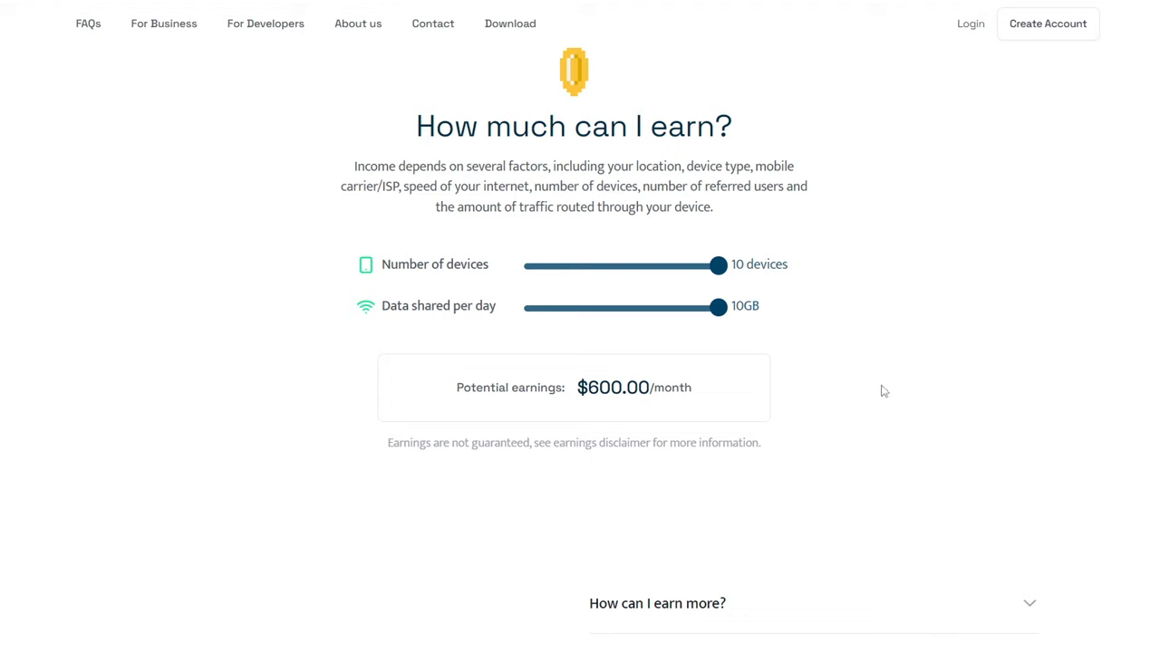
mouse_move(892, 359)
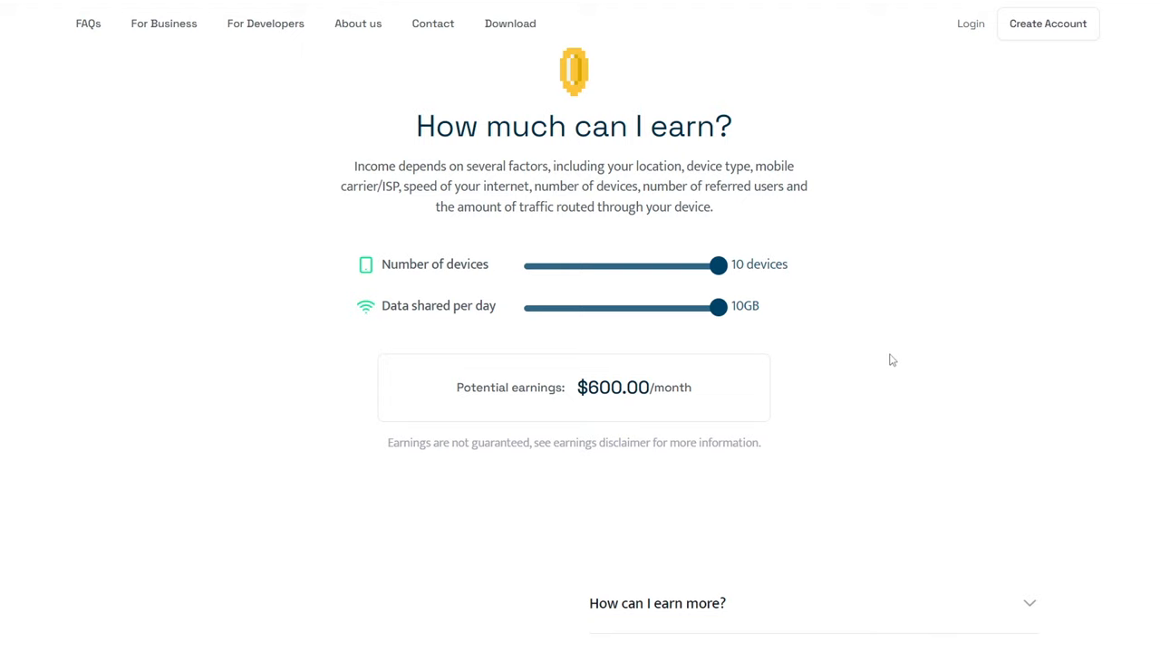
mouse_move(1031, 344)
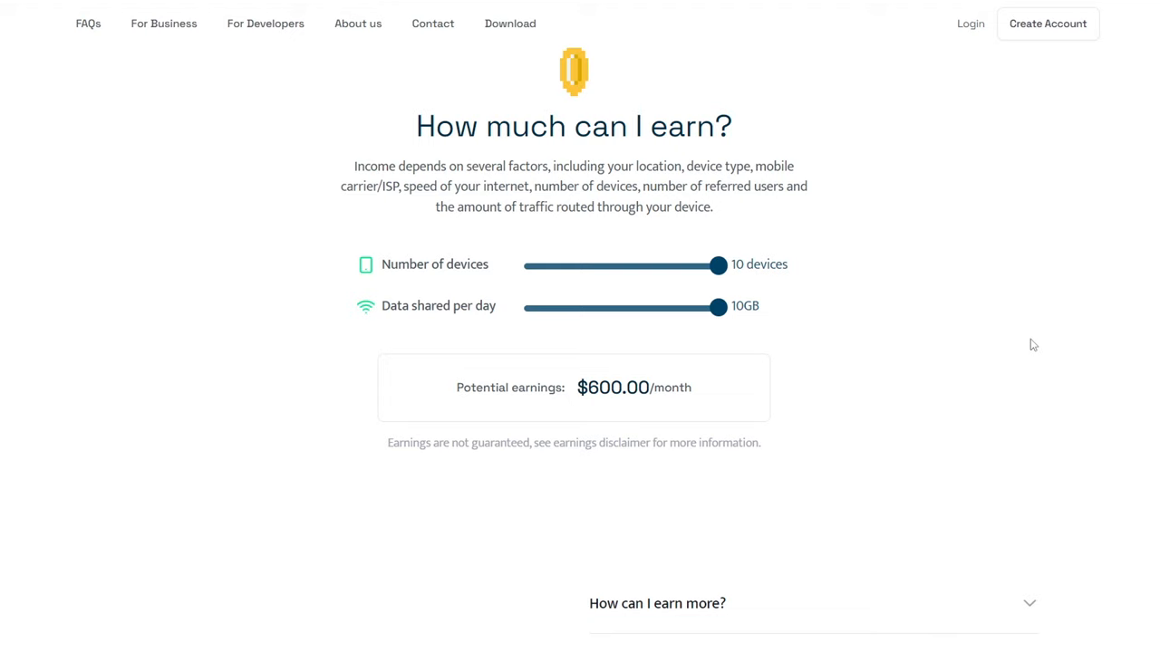
mouse_move(1019, 227)
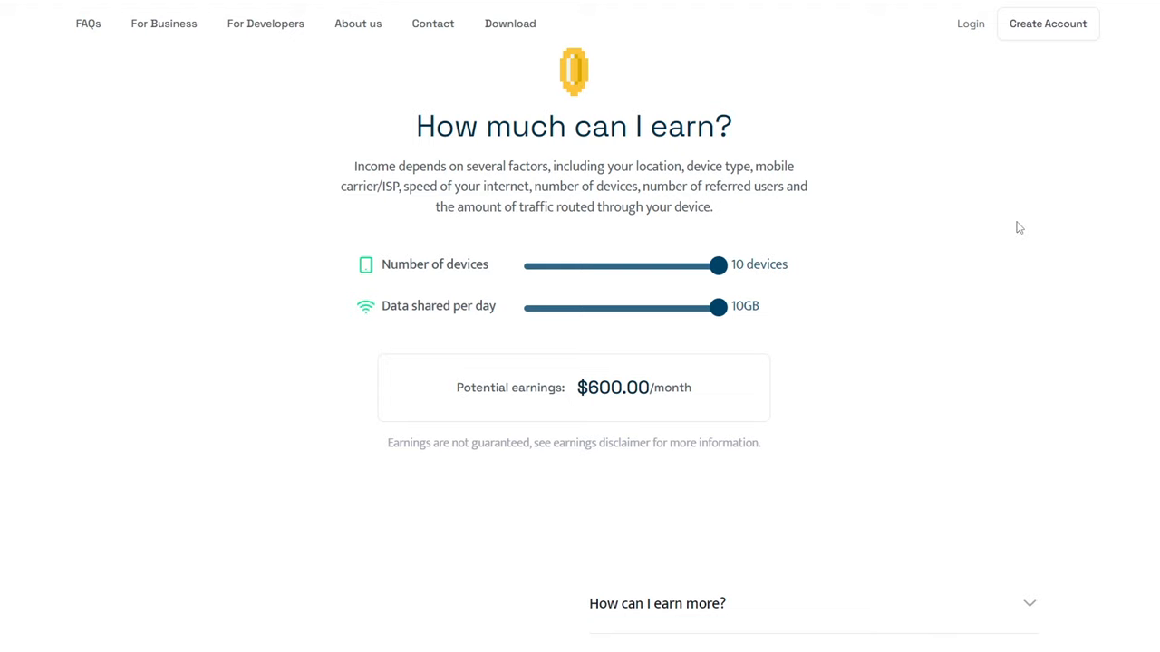
mouse_move(1097, 344)
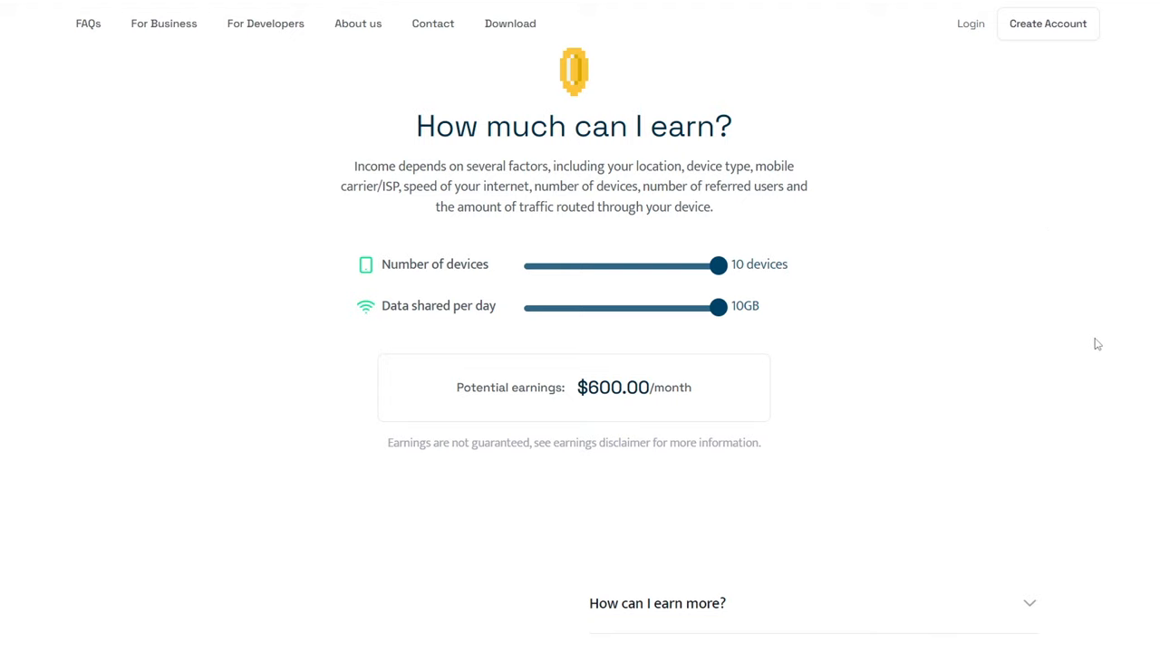
mouse_move(922, 249)
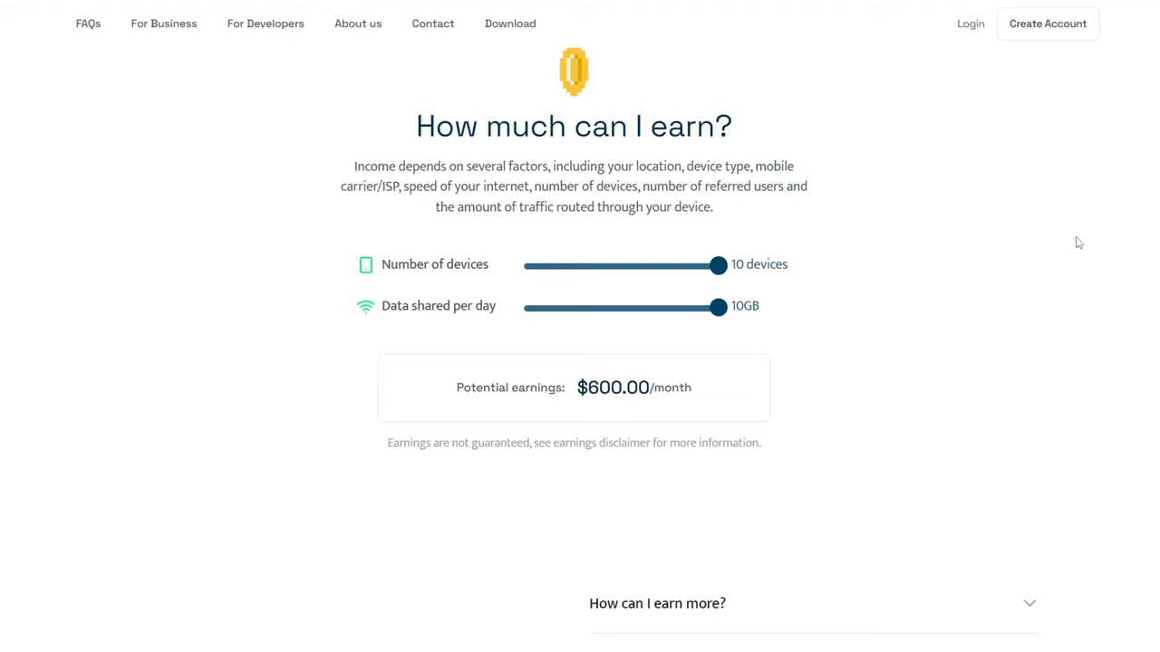
mouse_move(996, 377)
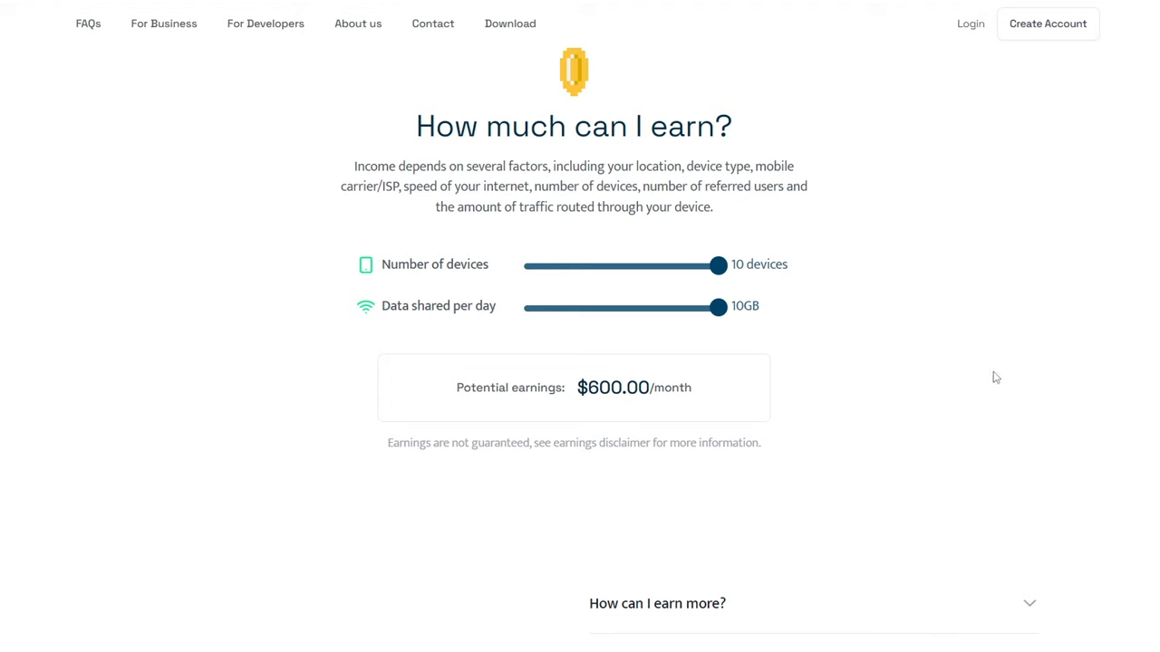
mouse_move(932, 340)
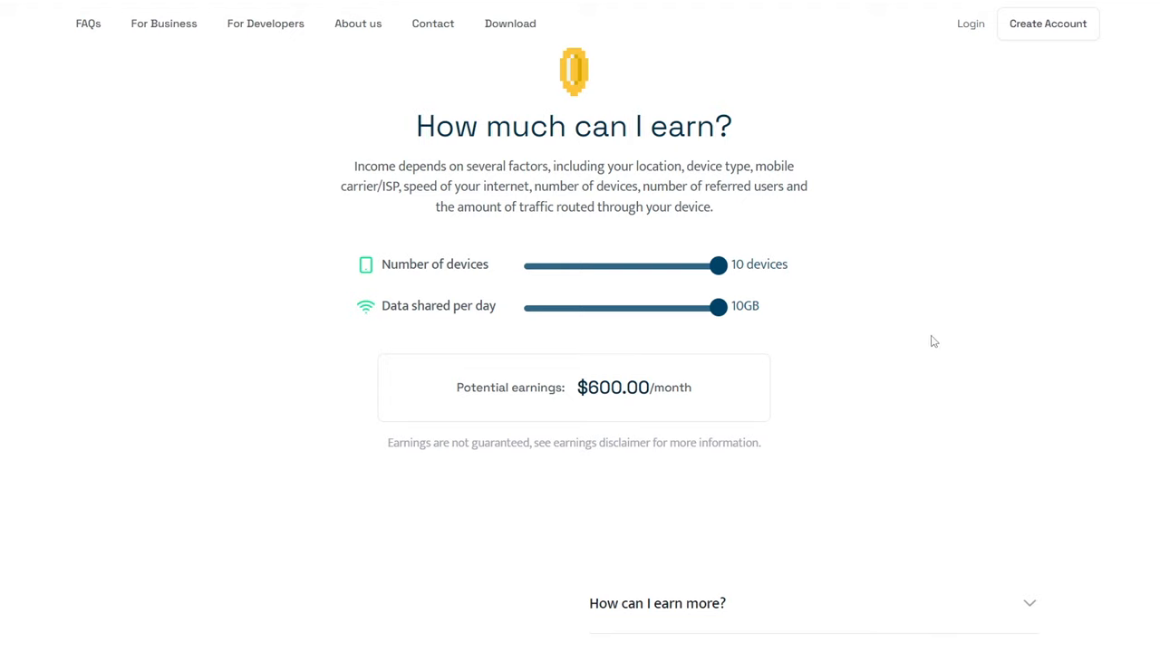
mouse_move(1038, 270)
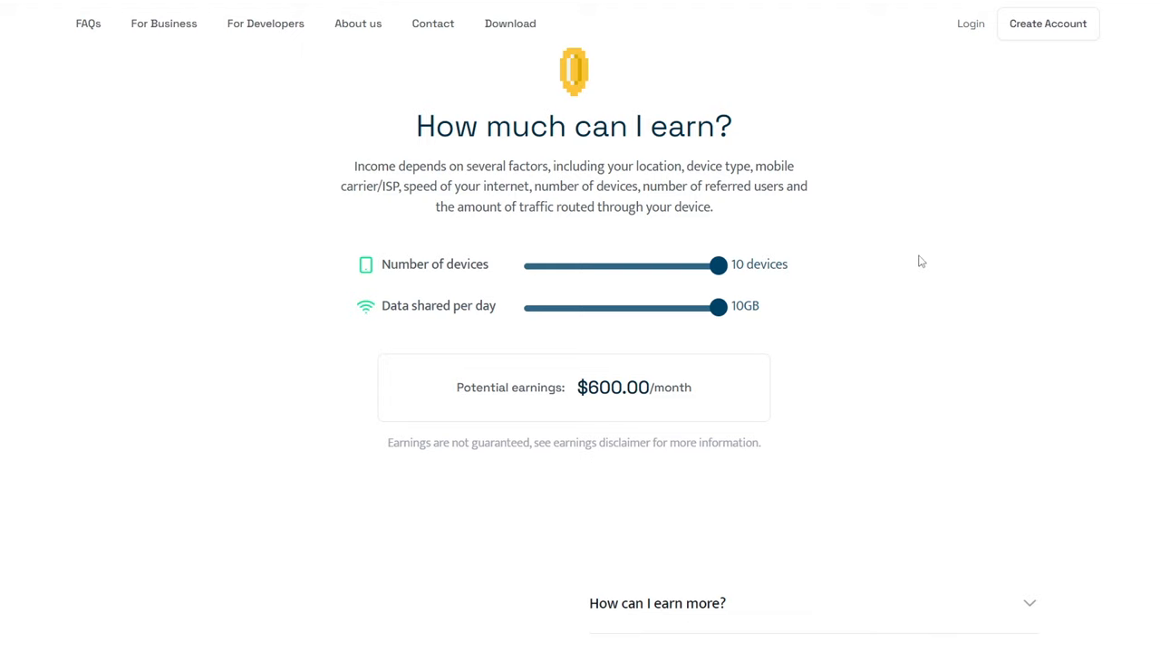
mouse_move(1072, 38)
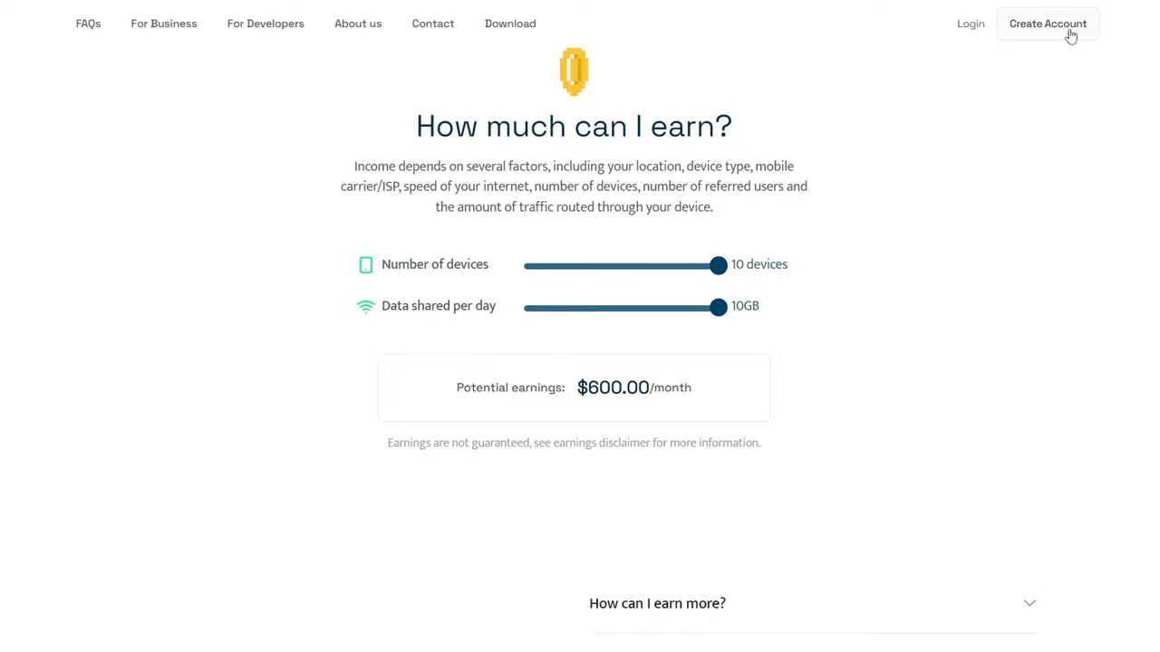
- Start account creation and submit the filled-in sign-up form
left_click(1048, 22)
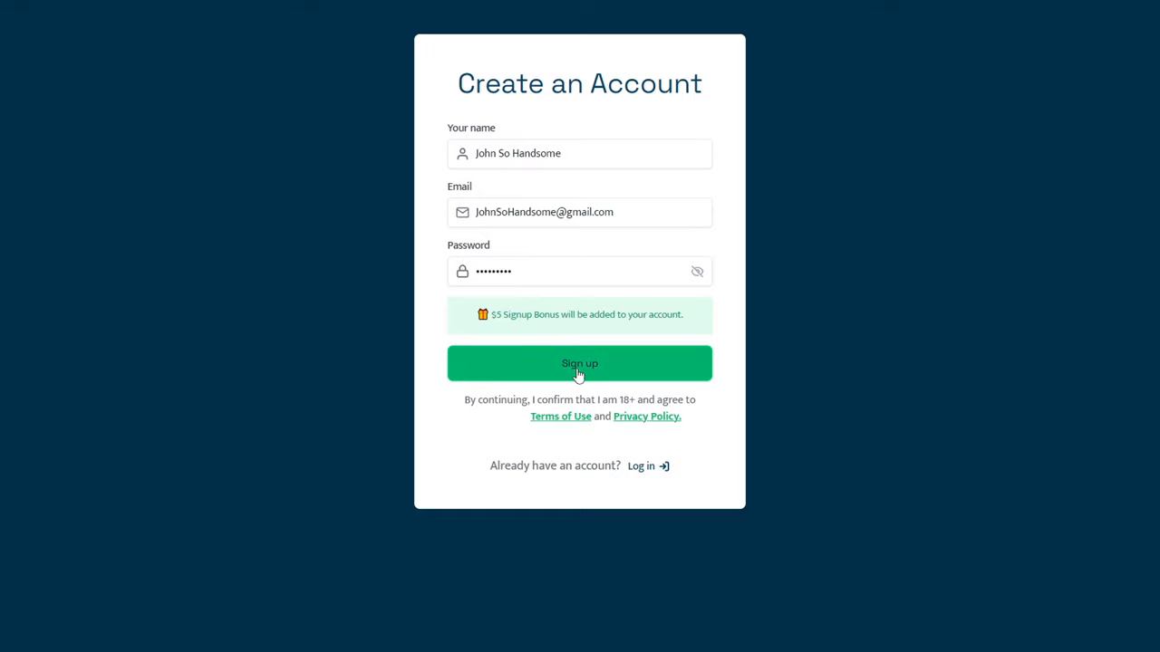
left_click(579, 364)
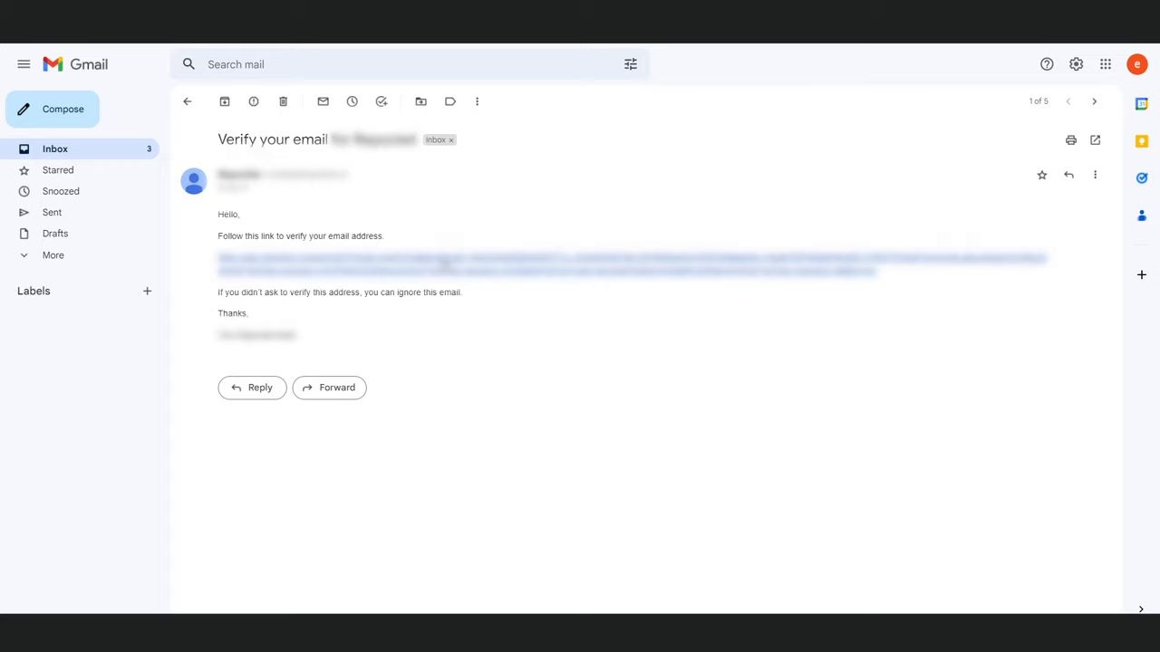
mouse_move(473, 281)
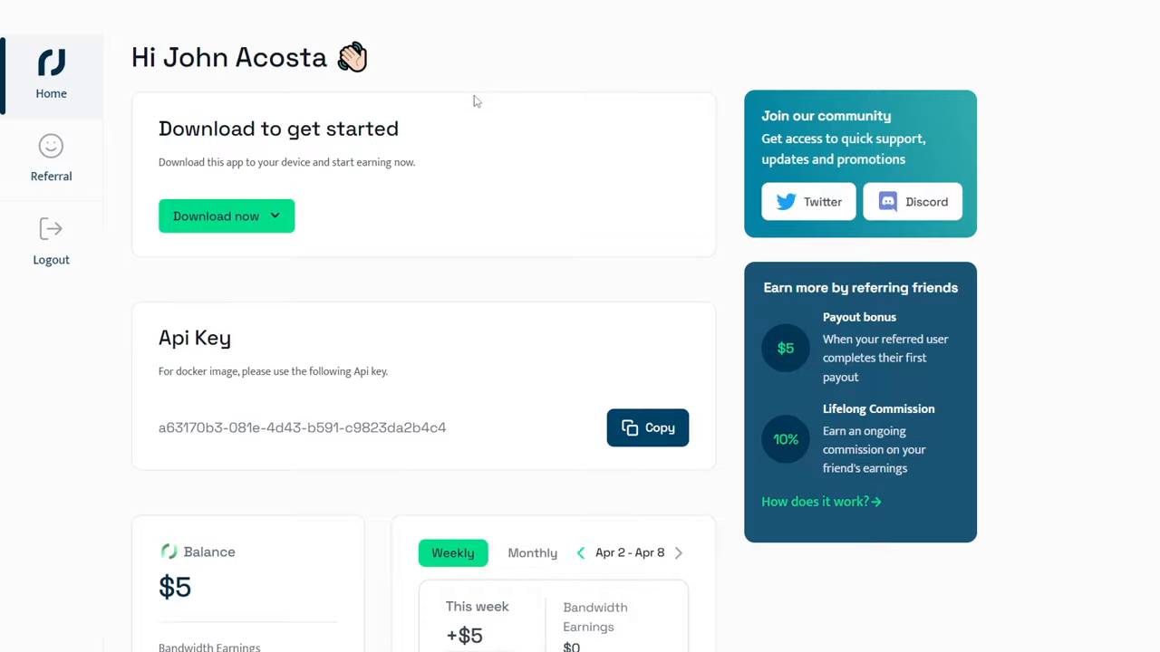
- Scroll down the dashboard to the Balance card showing the $5 signup bonus
scroll("down", 3)
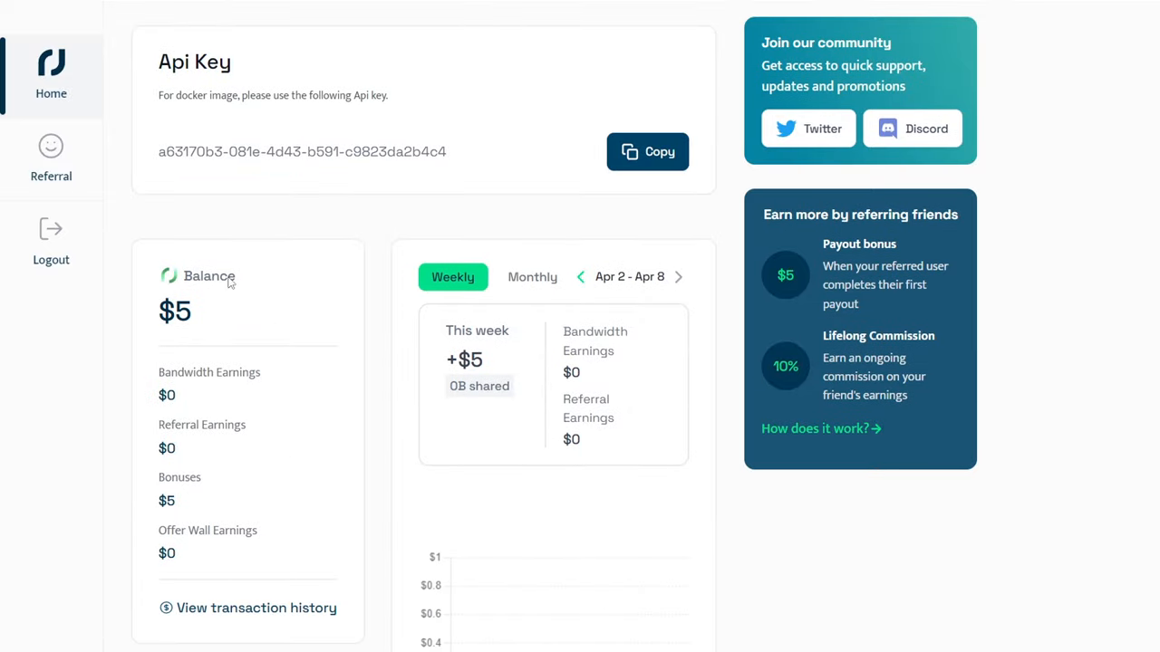
mouse_move(390, 340)
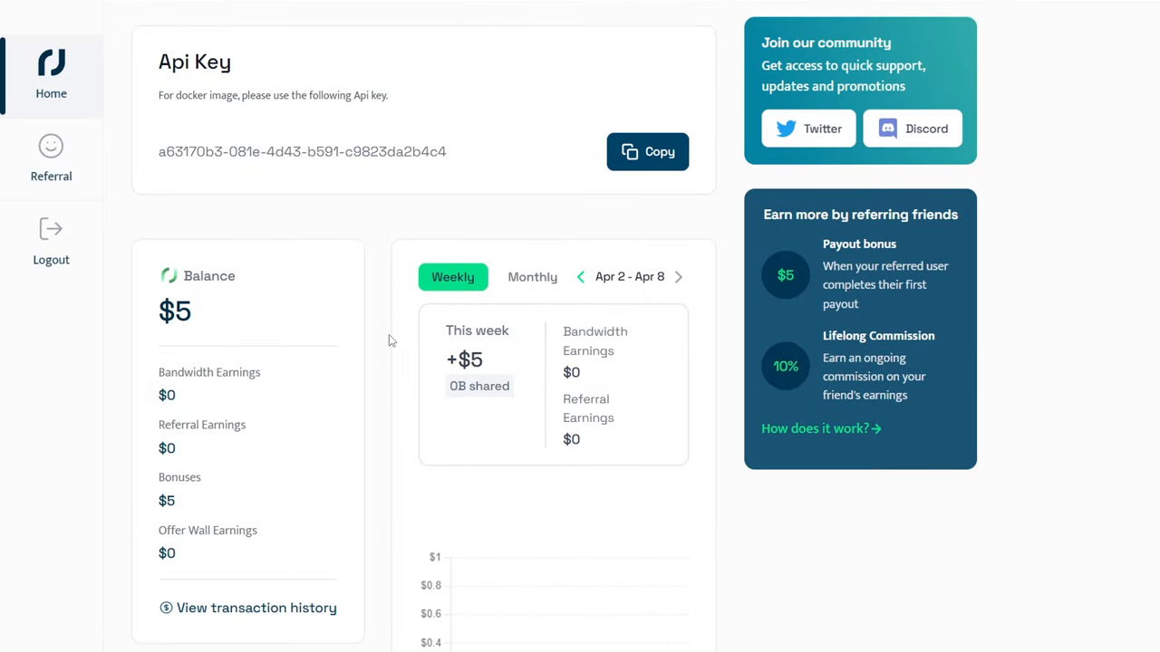
scroll("down", 3)
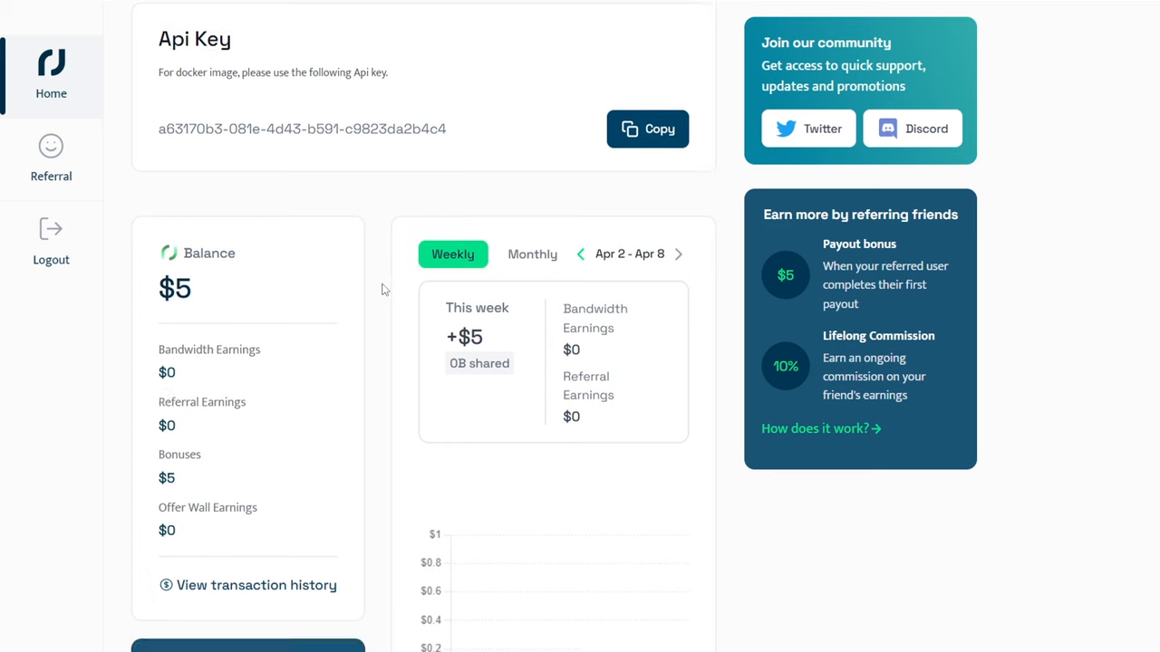
scroll("down", 3)
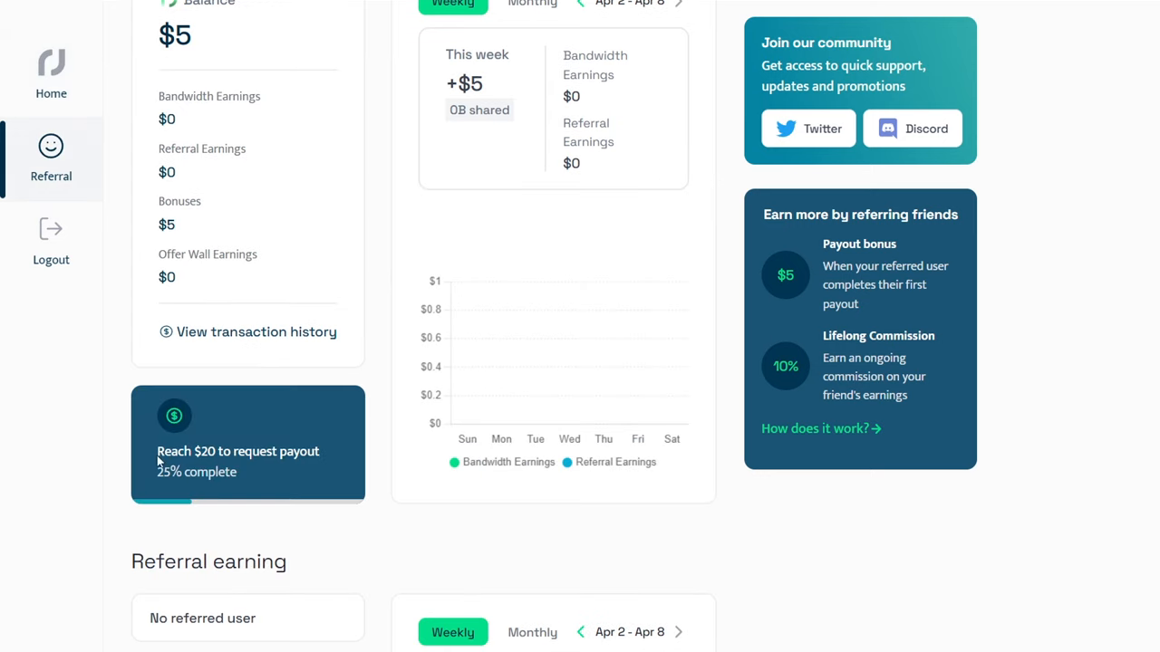
mouse_move(242, 455)
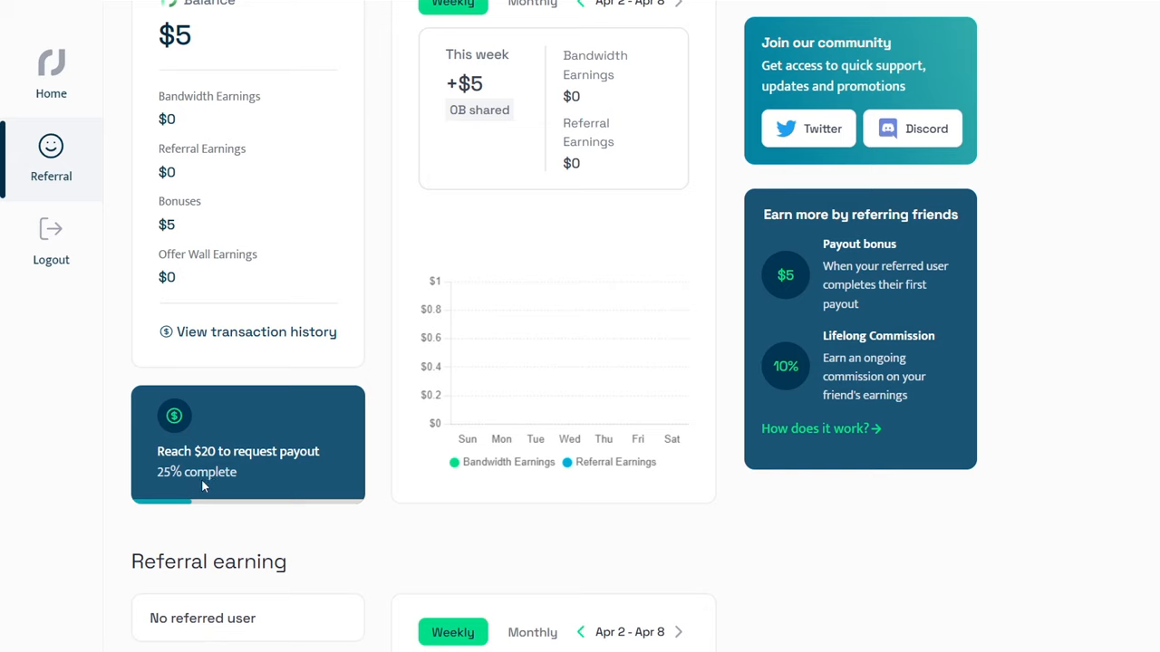
mouse_move(335, 488)
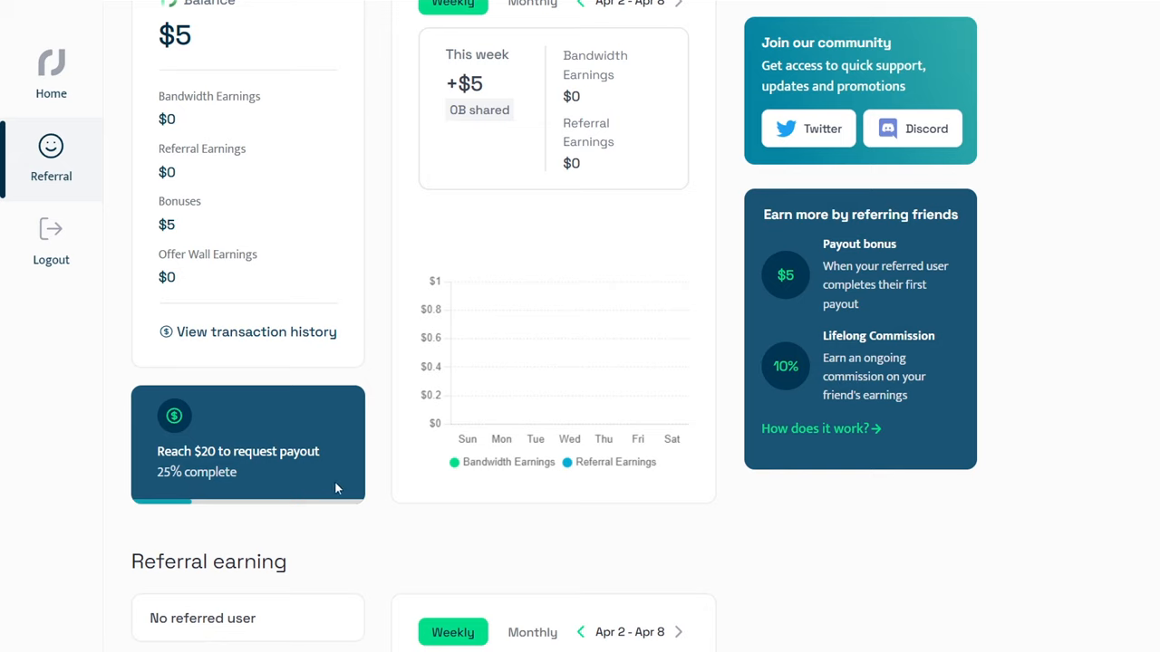
mouse_move(802, 559)
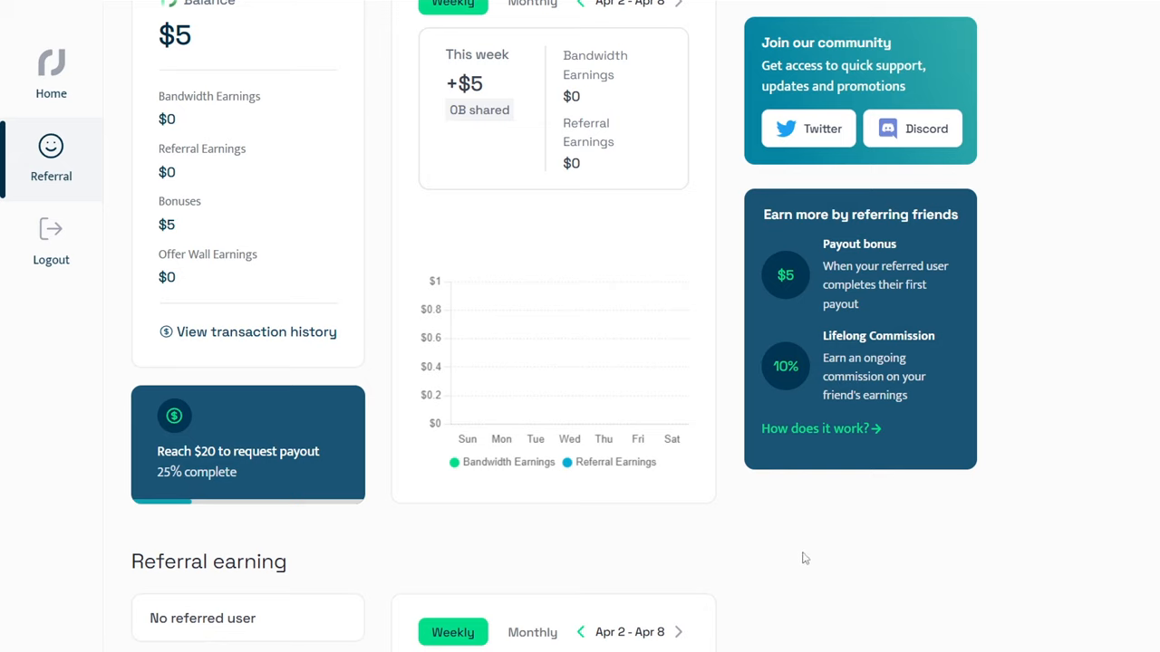
mouse_move(767, 543)
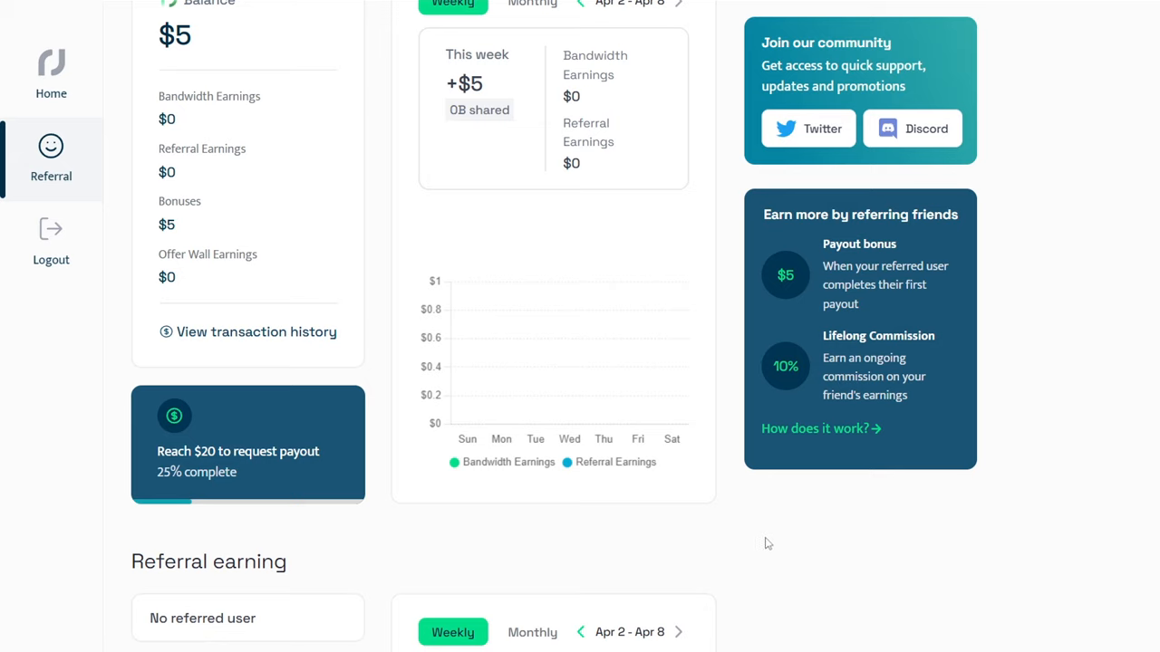
mouse_move(741, 536)
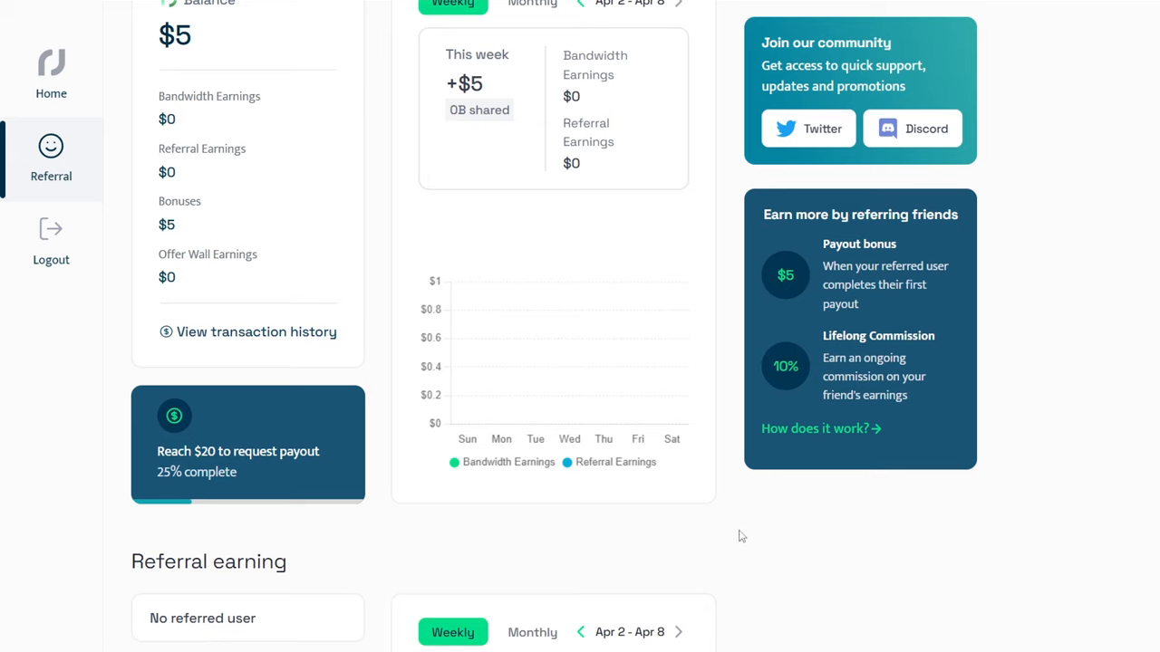
mouse_move(681, 555)
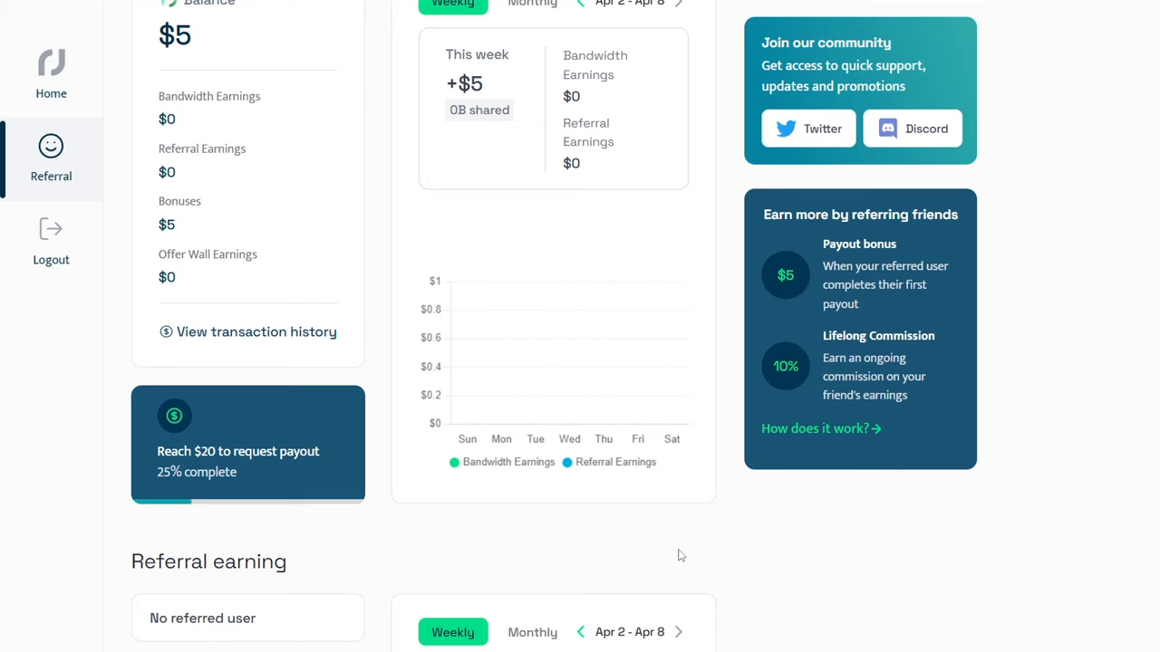
mouse_move(723, 563)
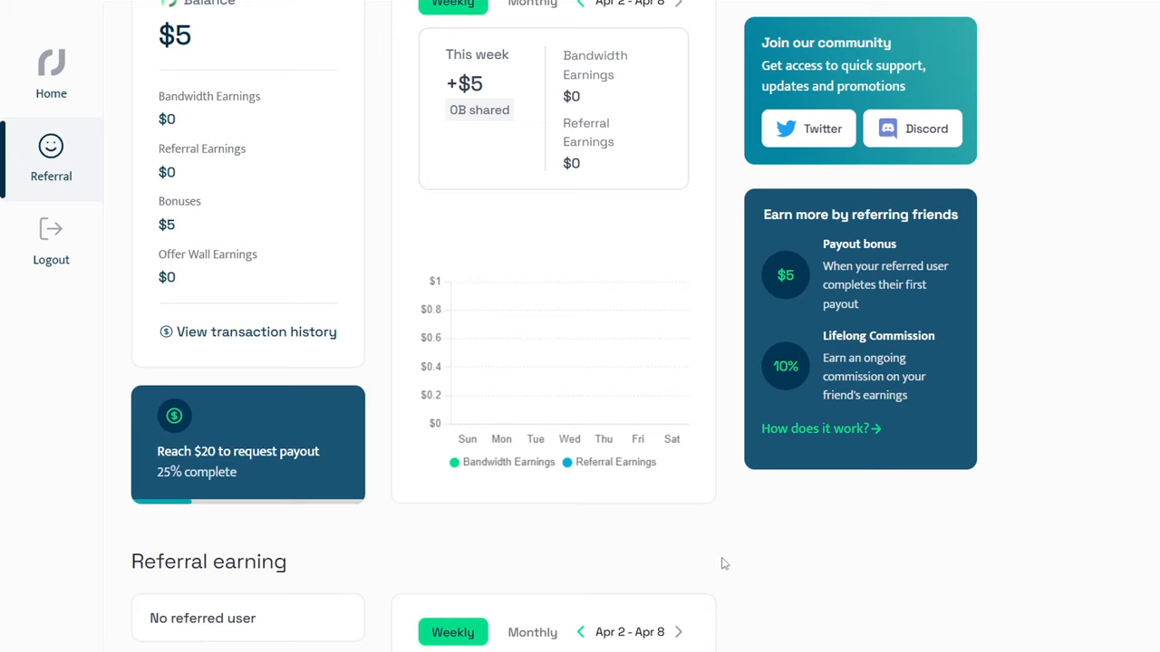
mouse_move(790, 286)
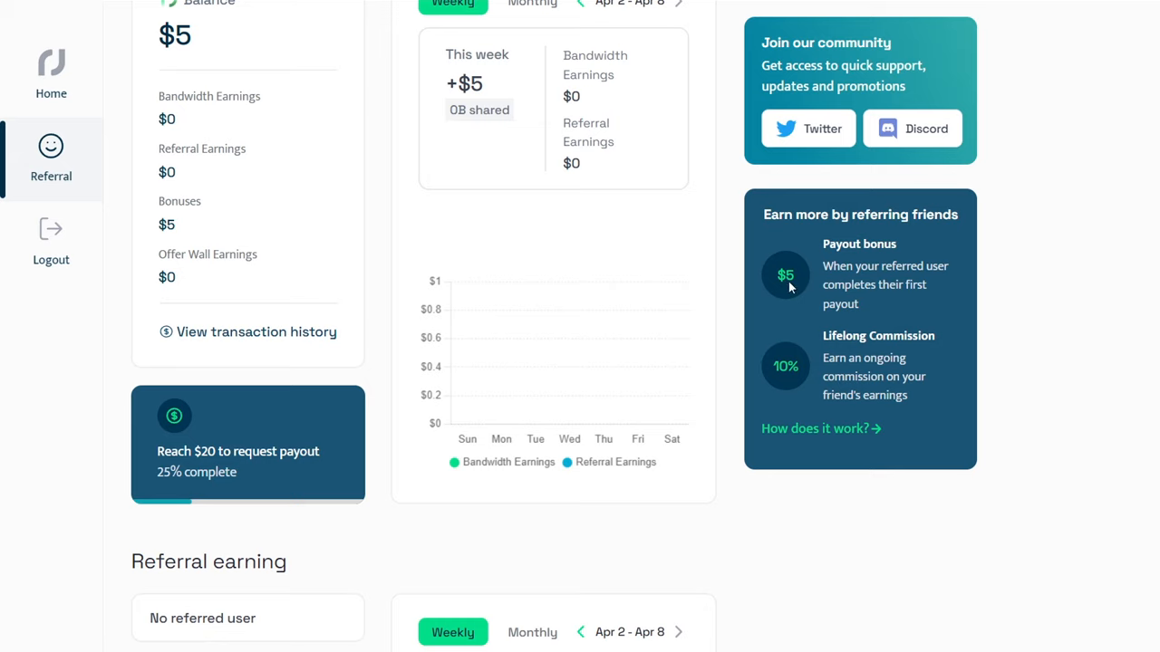
mouse_move(846, 304)
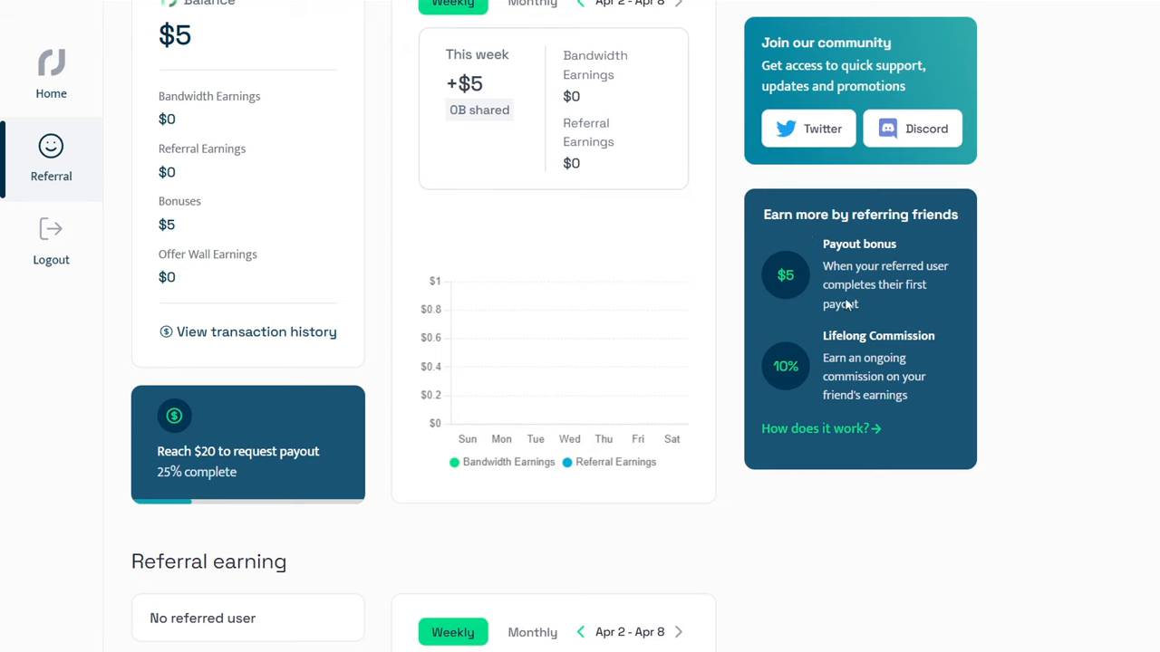
mouse_move(843, 319)
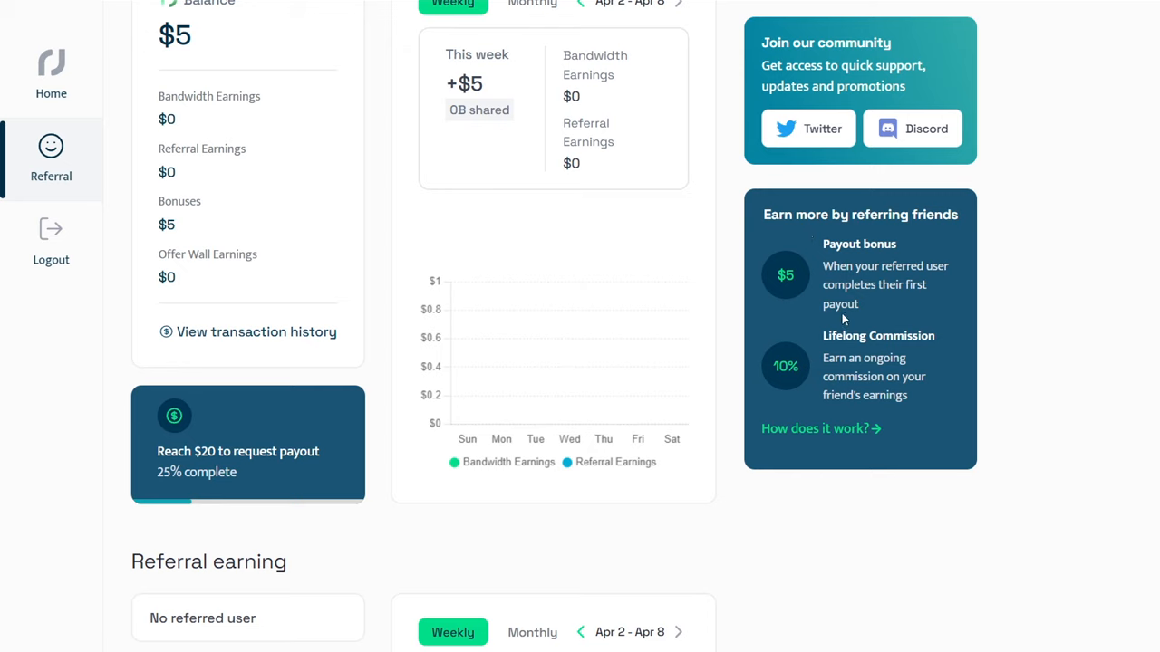
- Return Home, view the Download now platform app list, then close it
left_click(51, 77)
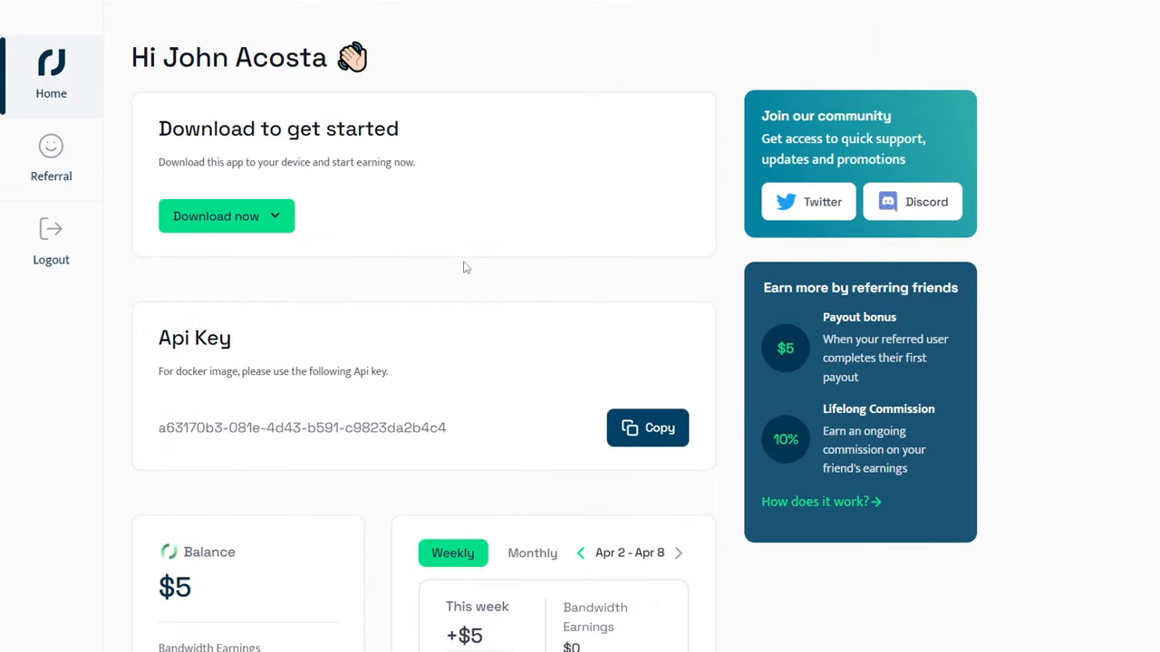
mouse_move(283, 244)
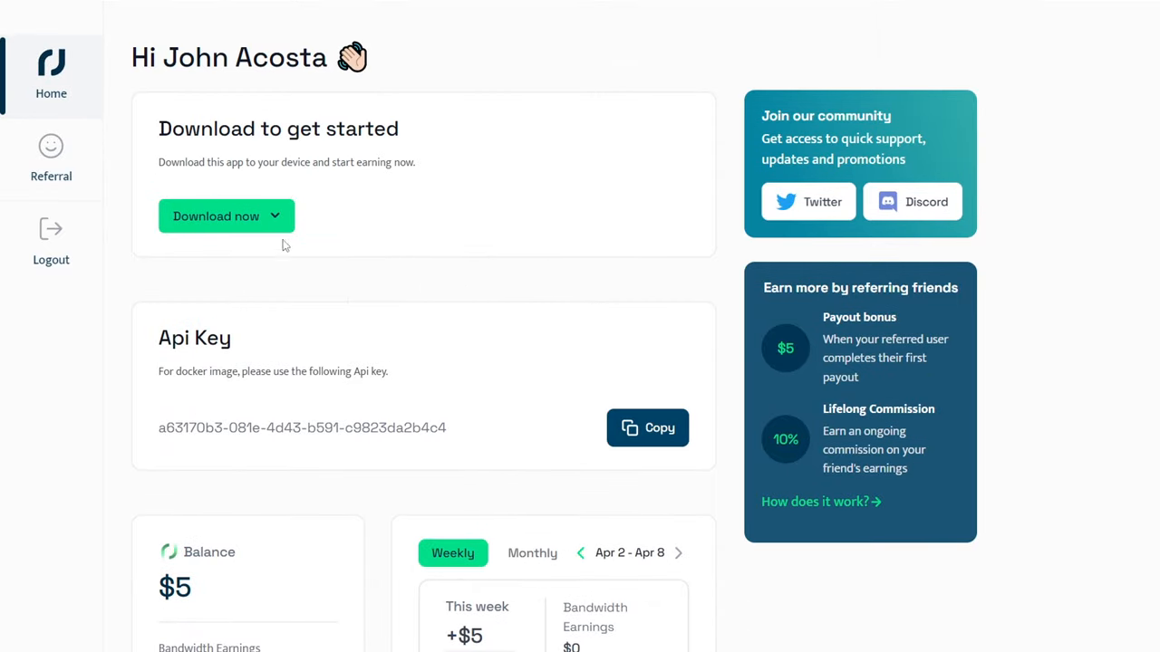
left_click(227, 215)
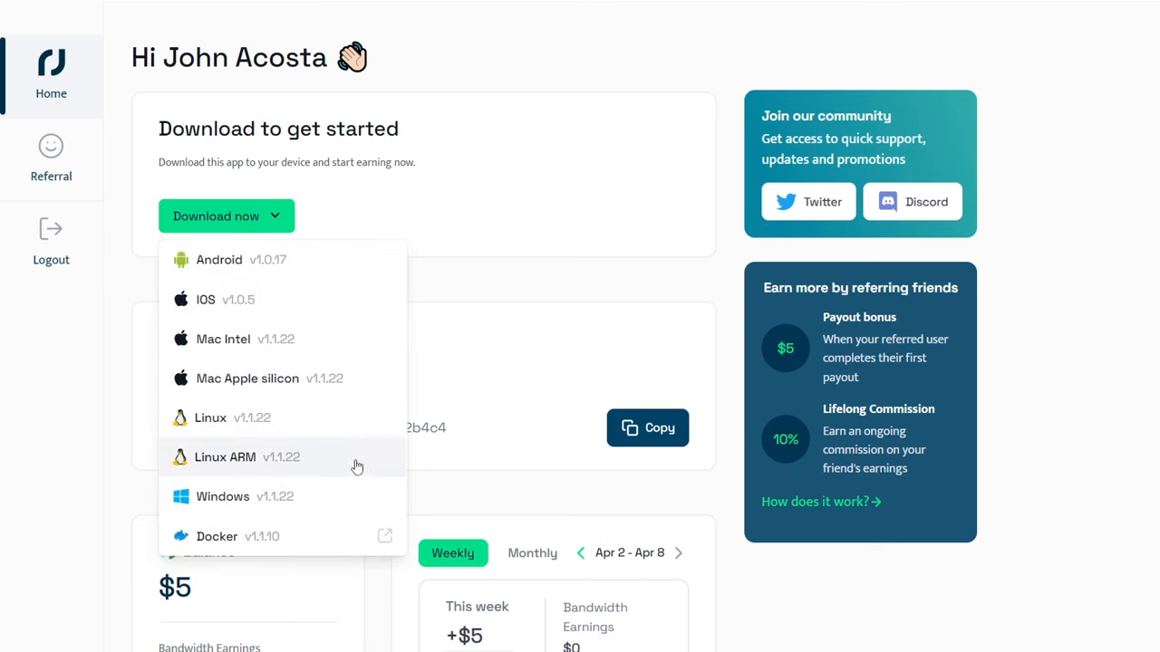
mouse_move(358, 579)
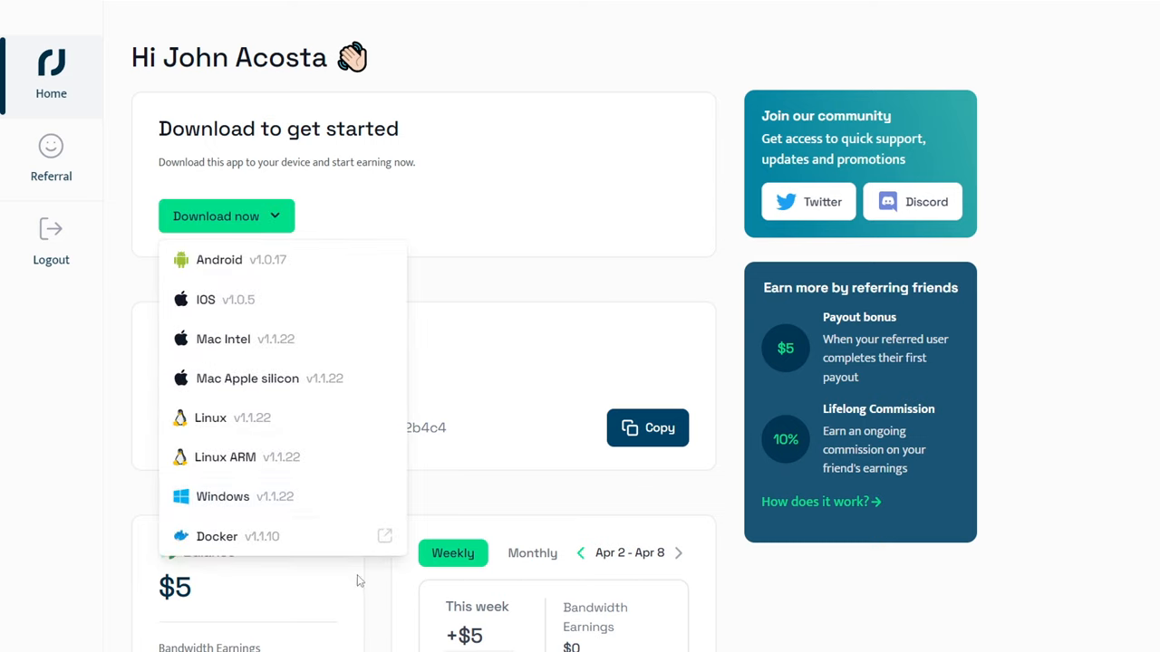
mouse_move(246, 502)
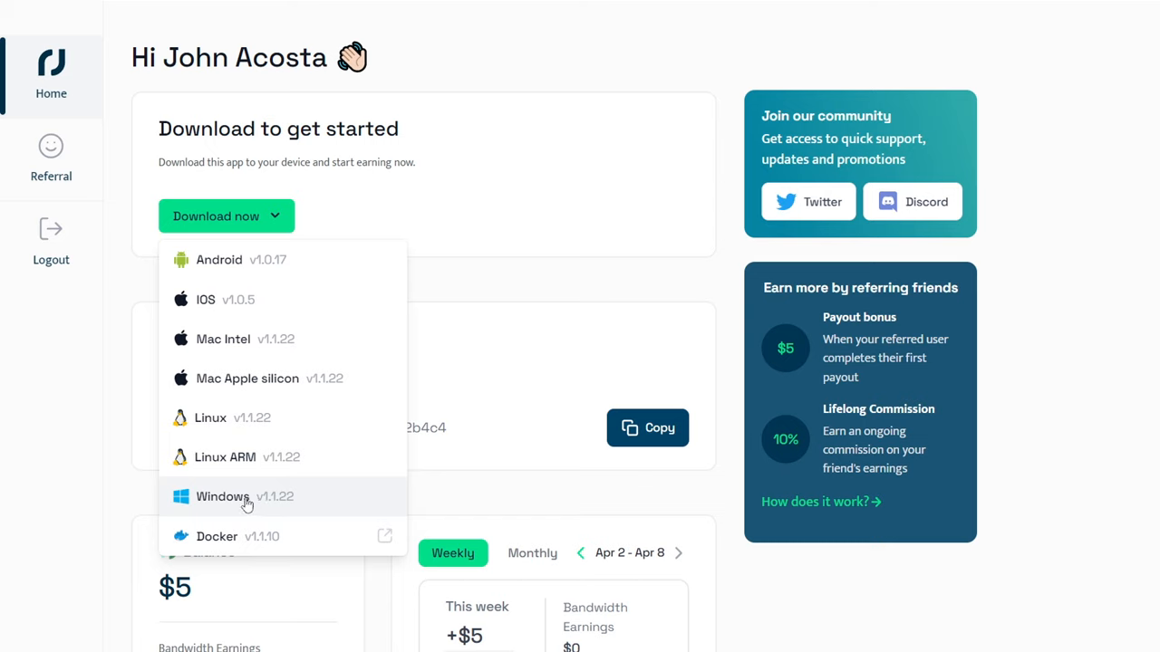
mouse_move(238, 392)
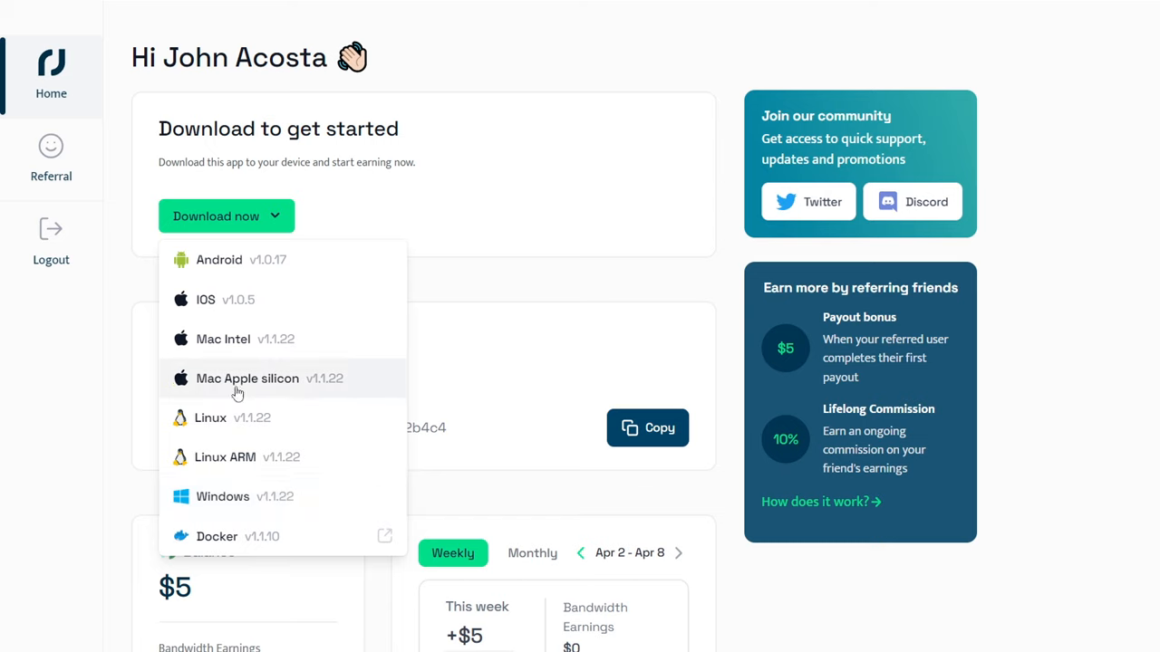
mouse_move(217, 303)
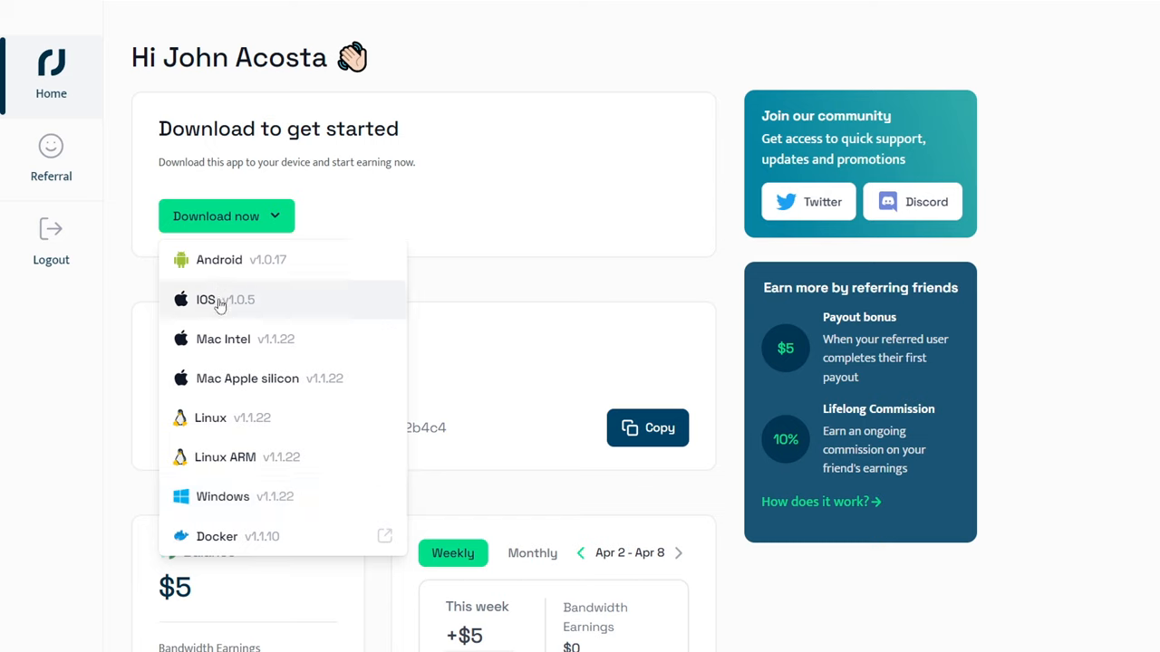
left_click(446, 276)
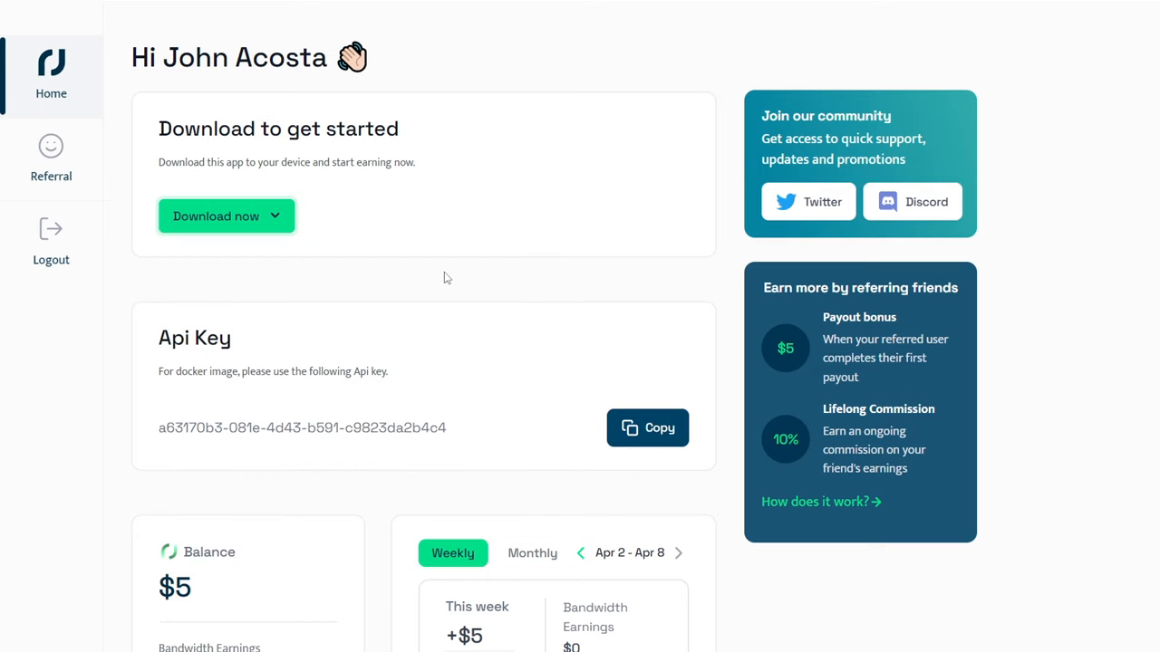
mouse_move(594, 283)
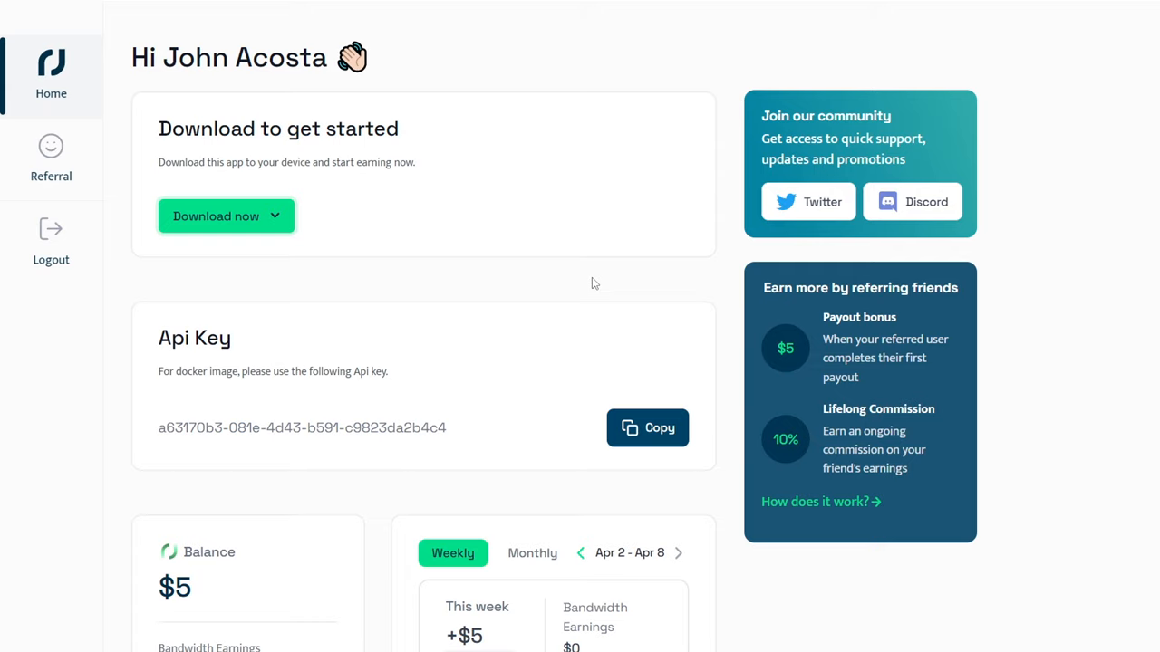
mouse_move(703, 281)
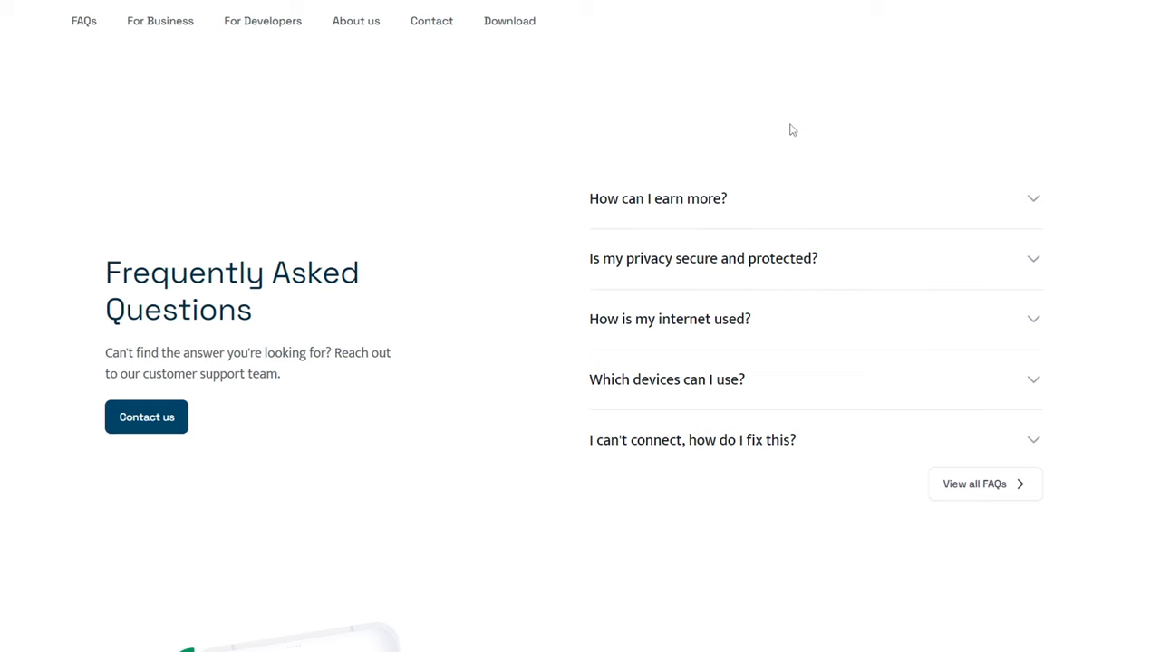
- Expand the FAQ answers on privacy protection, internet usage, and earning more
left_click(703, 259)
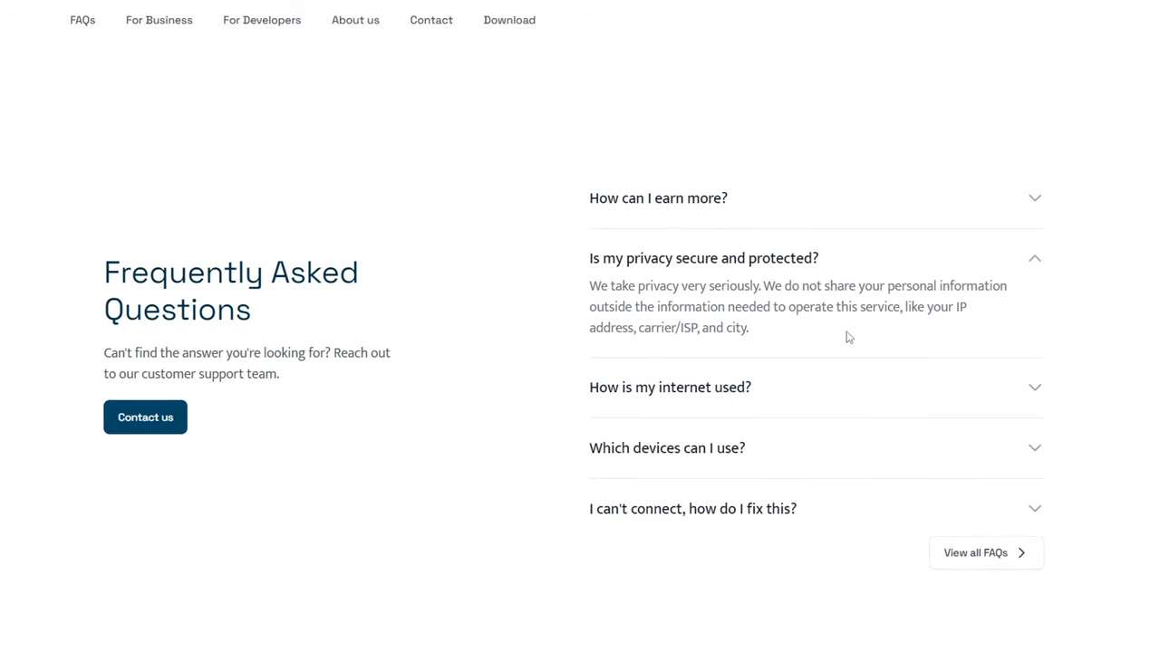
mouse_move(924, 340)
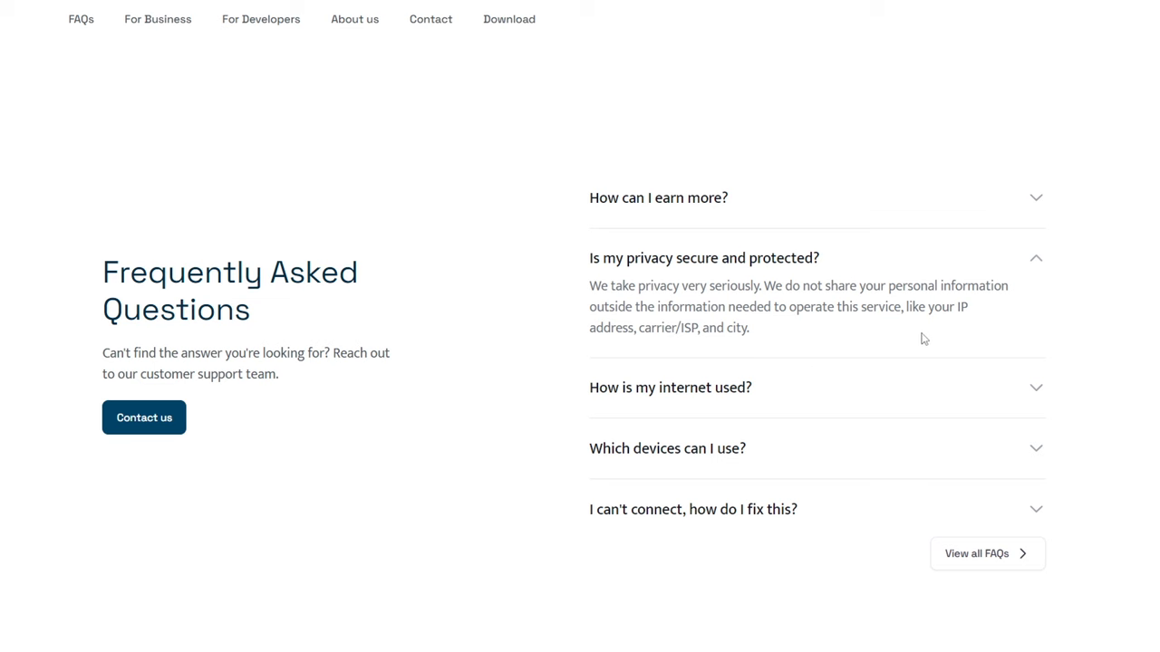
left_click(670, 388)
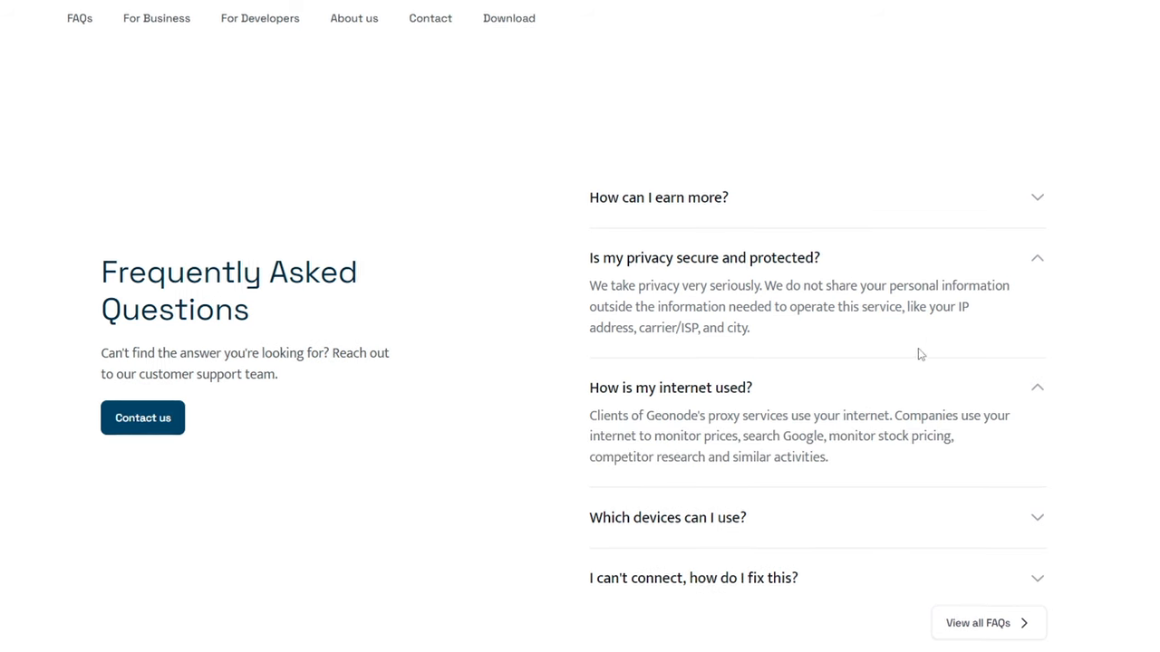
mouse_move(1049, 352)
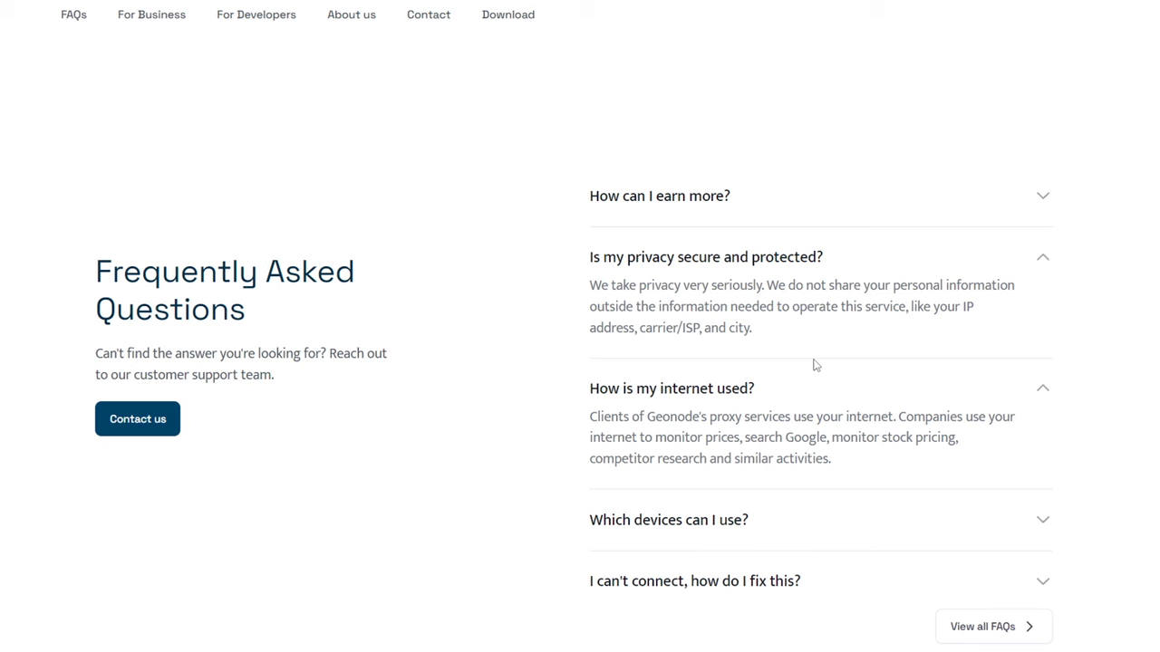
left_click(659, 196)
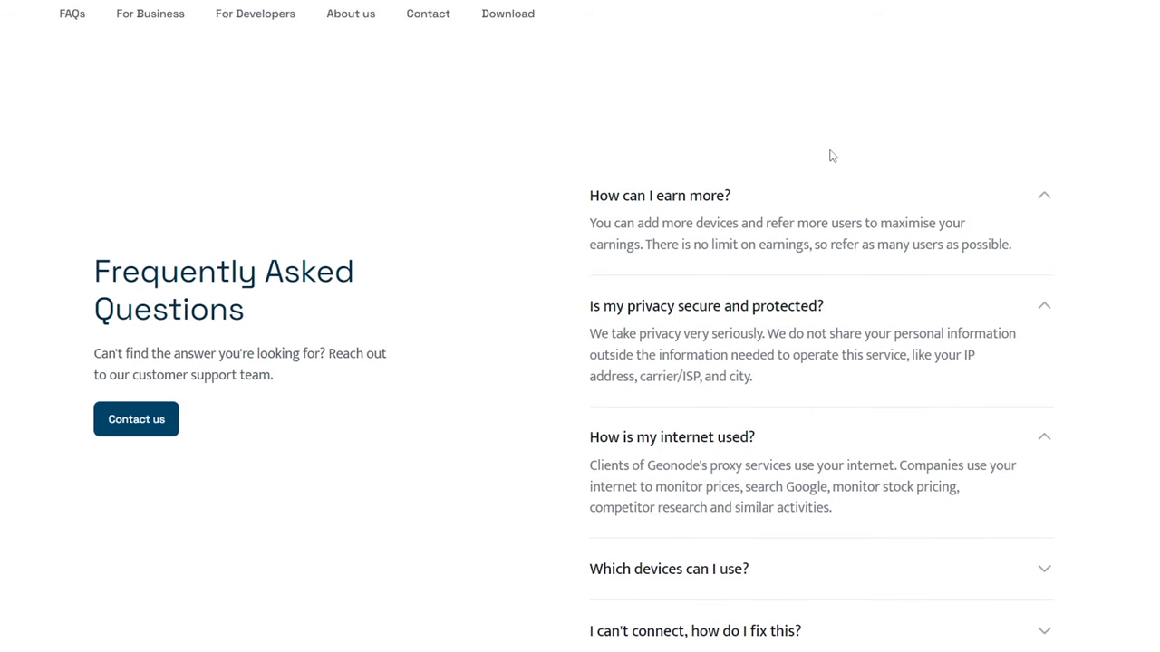
mouse_move(927, 160)
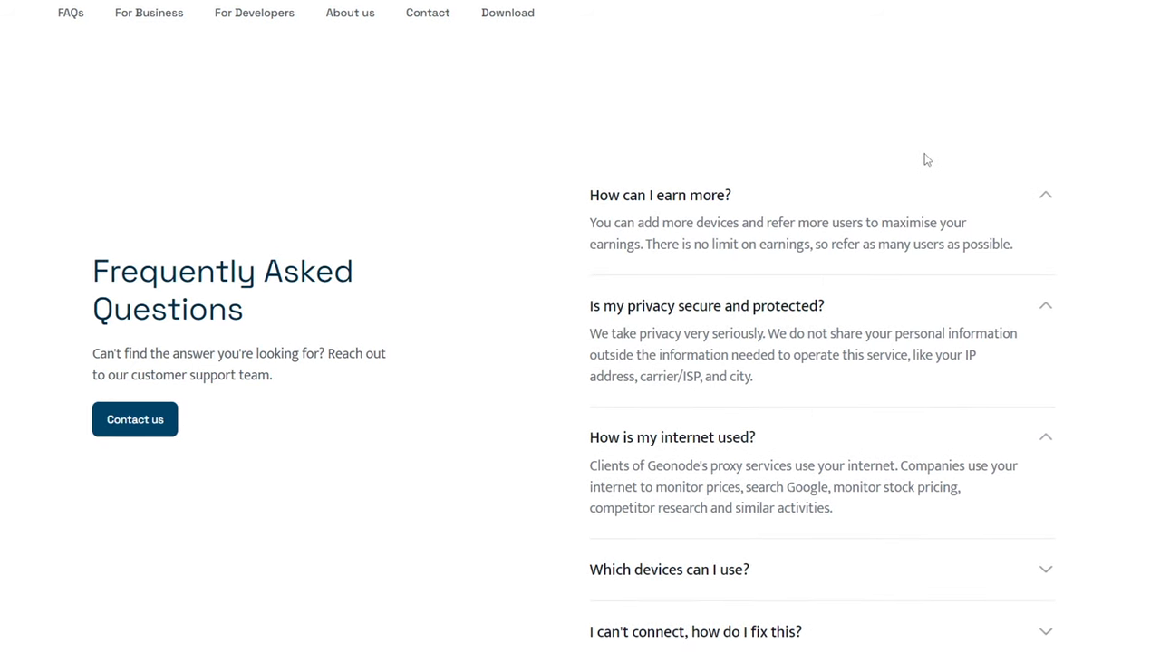